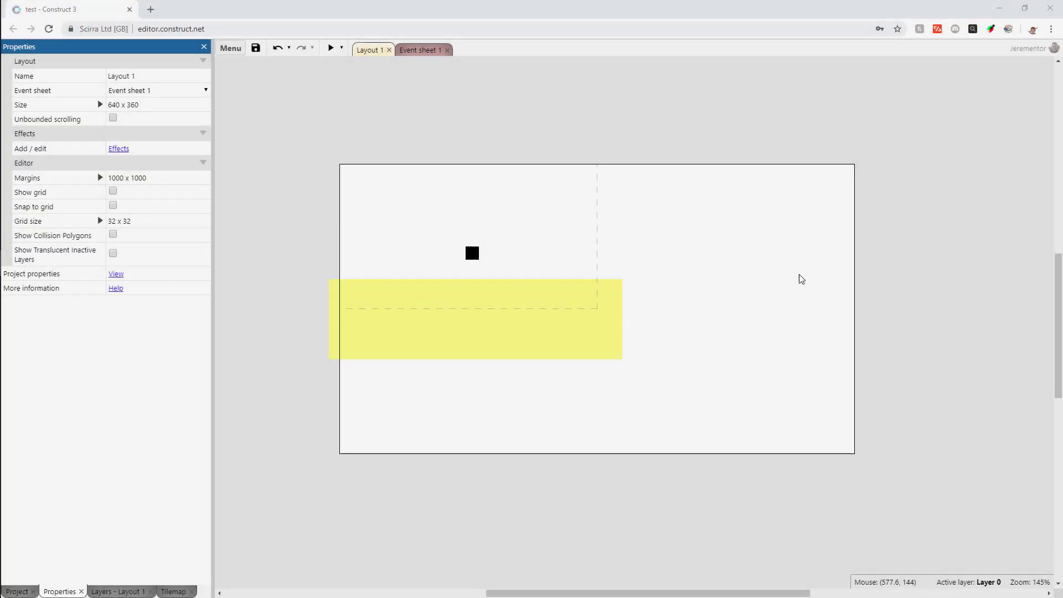
{"action": "mouse_move", "coordinate": [745, 259]}
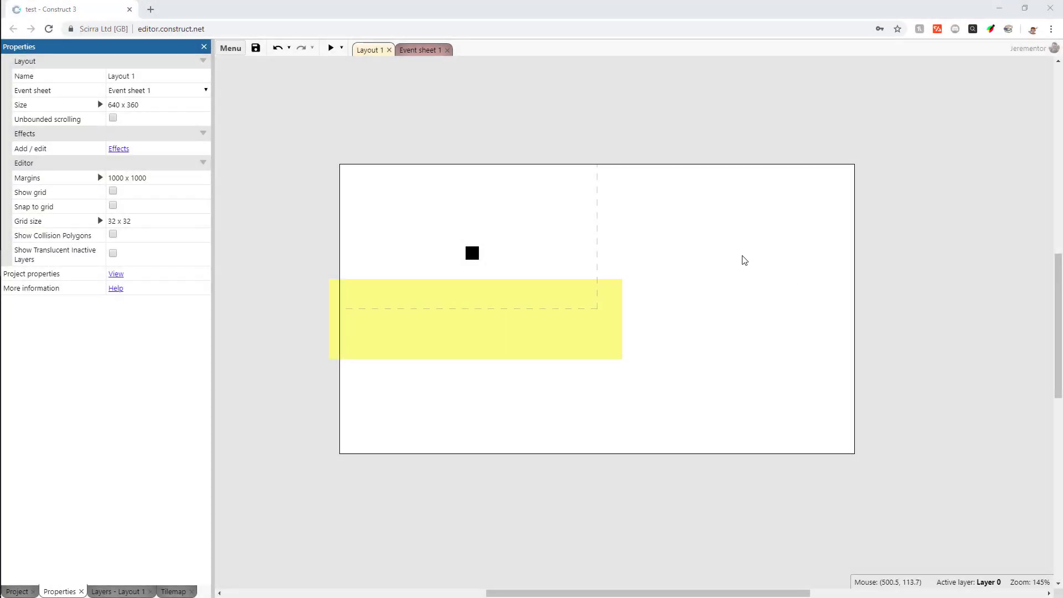
{"action": "mouse_move", "coordinate": [755, 266]}
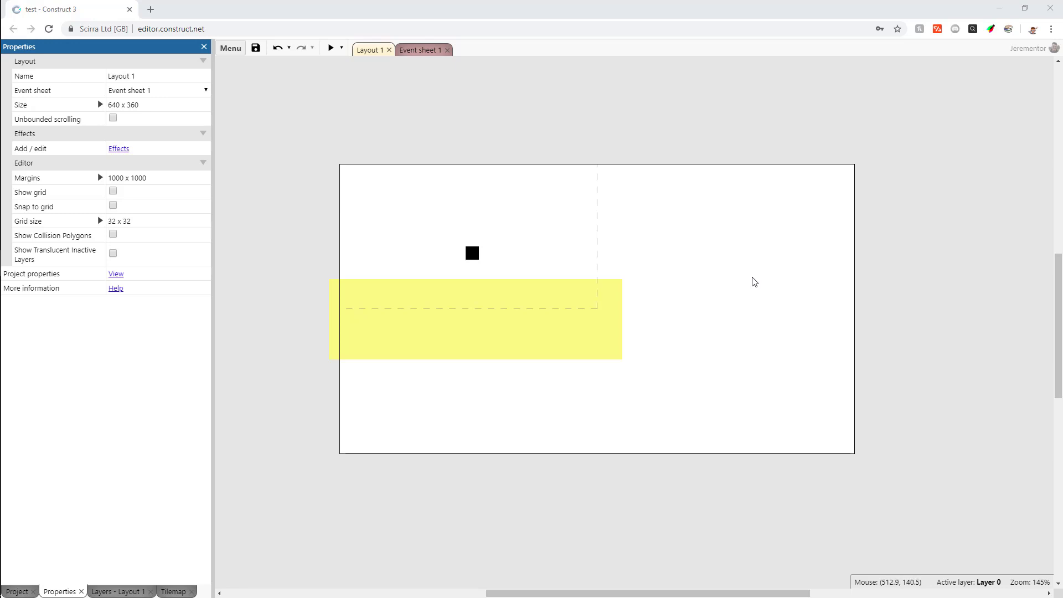
{"action": "mouse_move", "coordinate": [751, 283]}
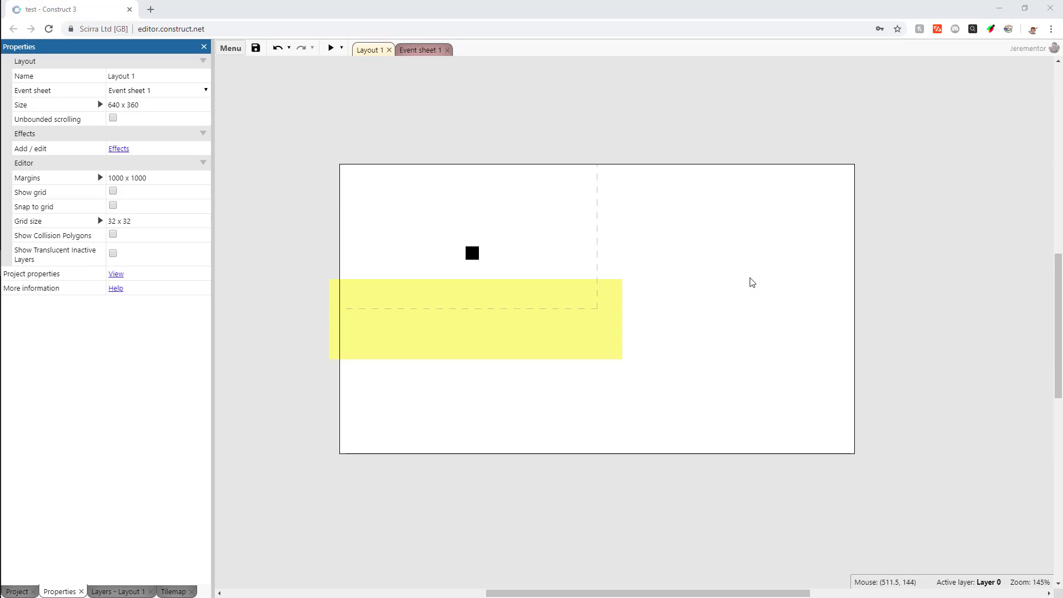
{"action": "mouse_move", "coordinate": [749, 285]}
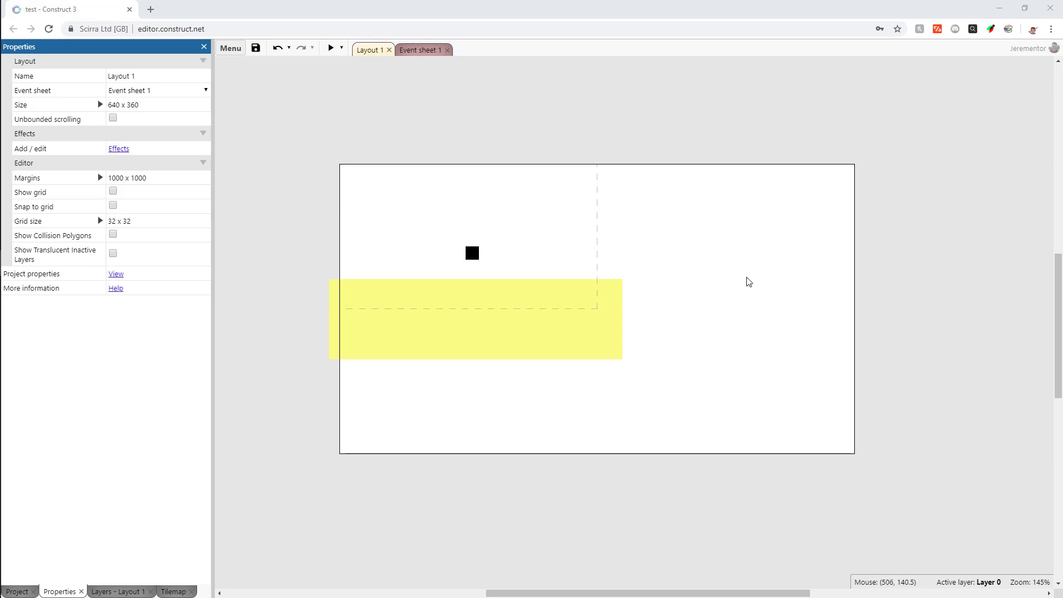
{"action": "mouse_move", "coordinate": [754, 262]}
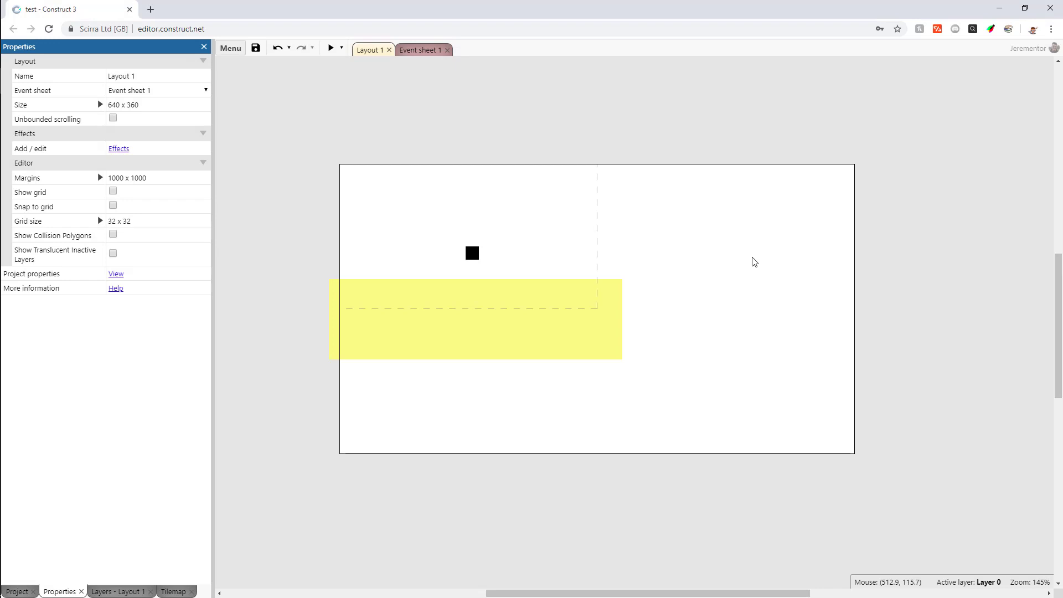
{"action": "mouse_move", "coordinate": [571, 265]}
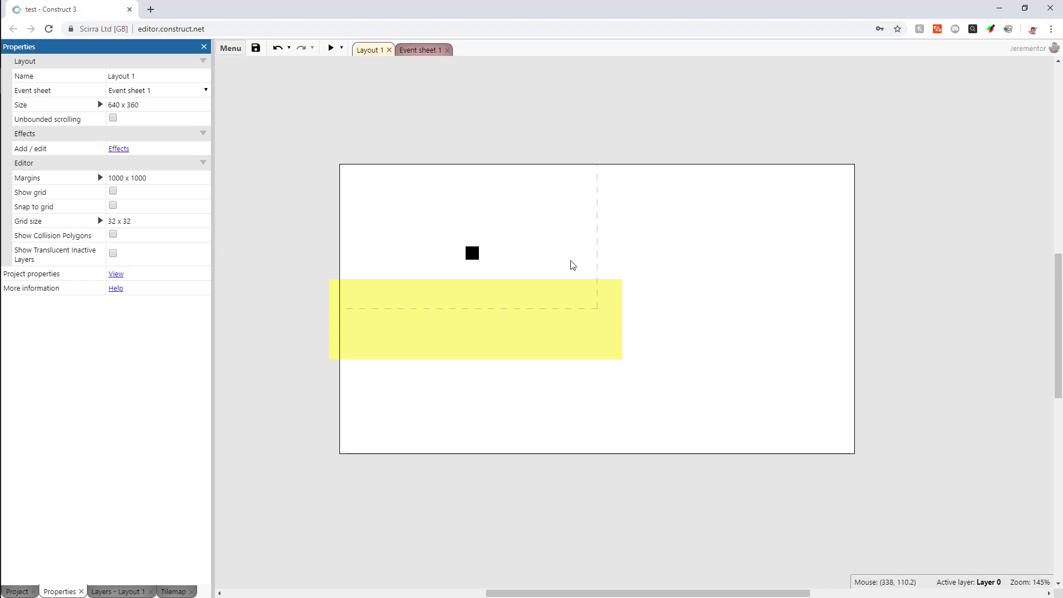
- Compare the black player square and yellow ground strip, then view the layout's settings
{"action": "left_click", "coordinate": [472, 252]}
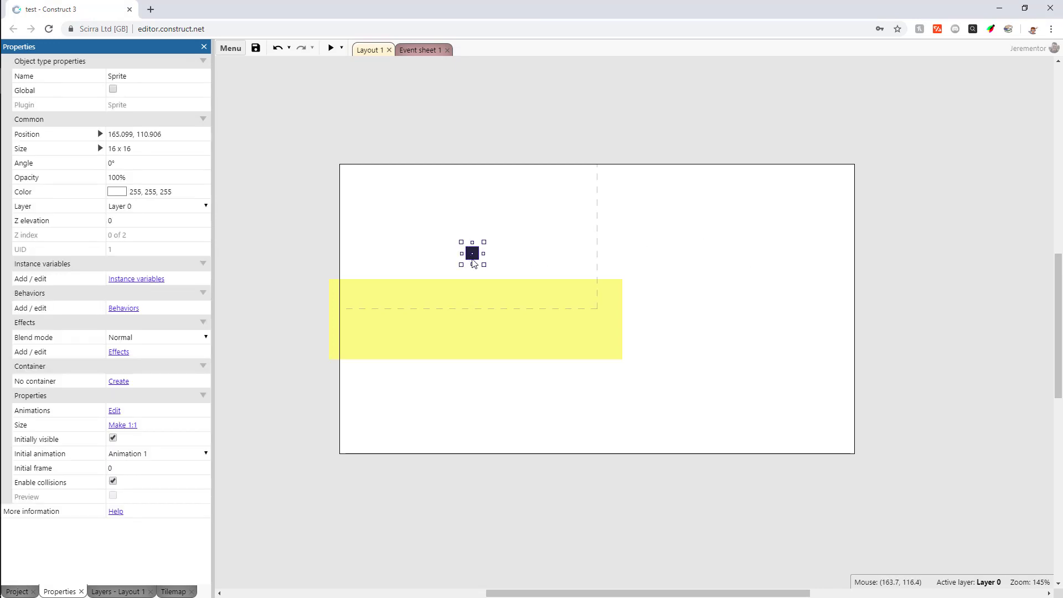
{"action": "mouse_move", "coordinate": [501, 230]}
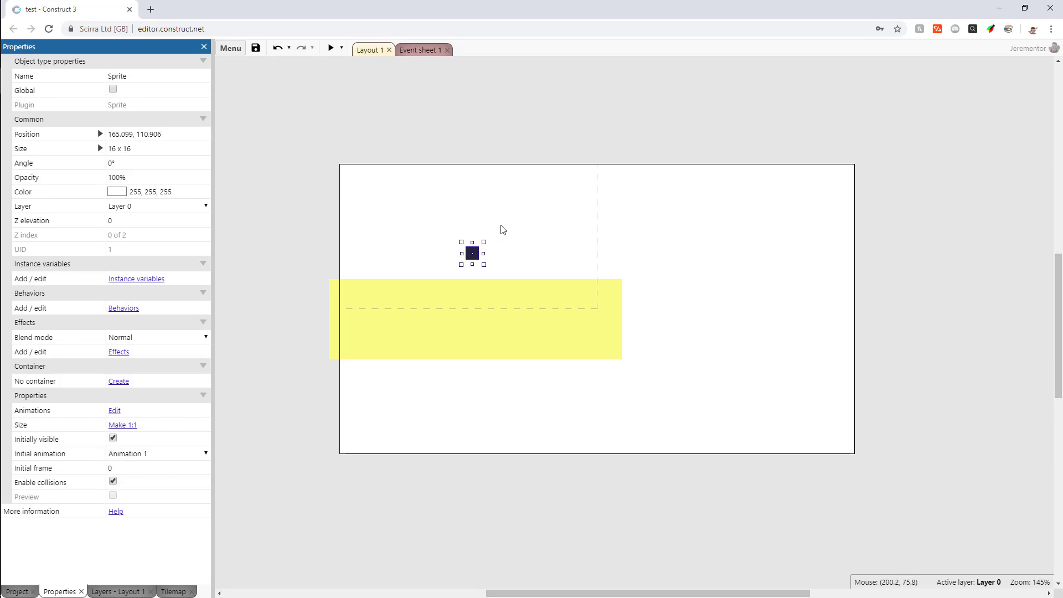
{"action": "mouse_move", "coordinate": [527, 270]}
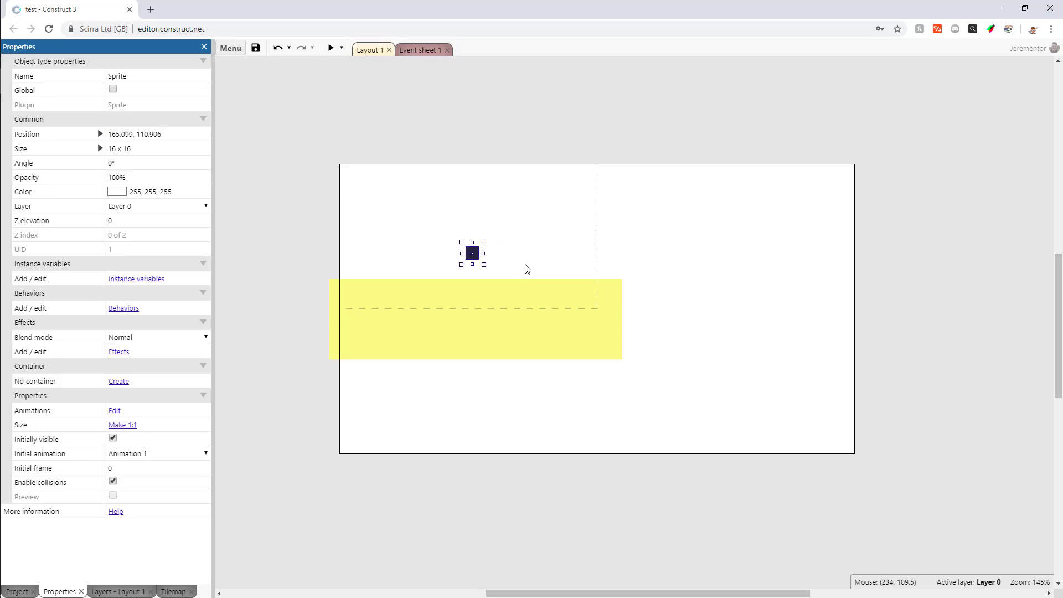
{"action": "left_click", "coordinate": [476, 319]}
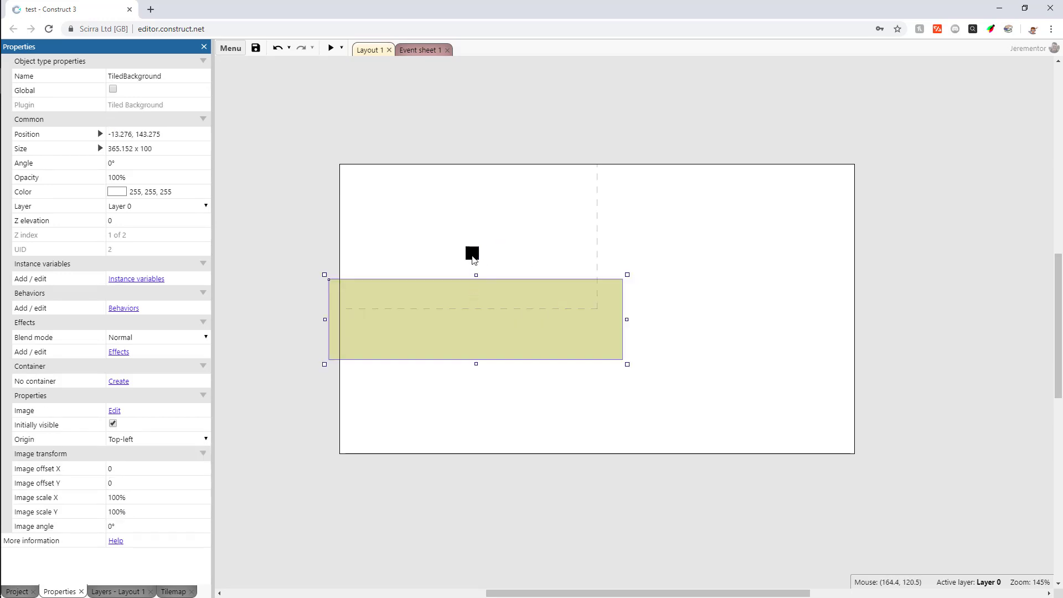
{"action": "left_click", "coordinate": [472, 253]}
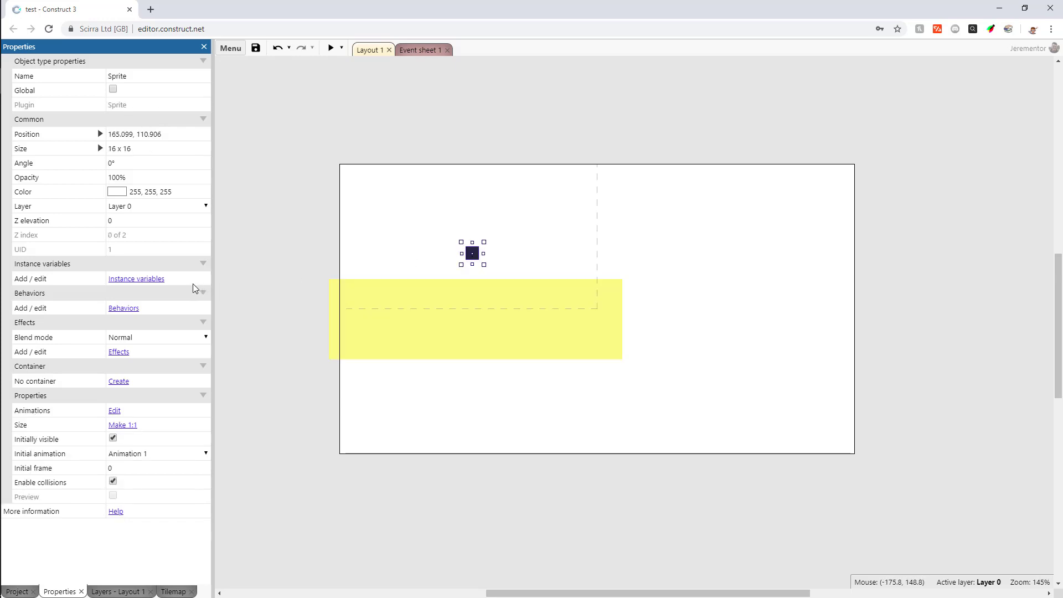
{"action": "left_click", "coordinate": [123, 308]}
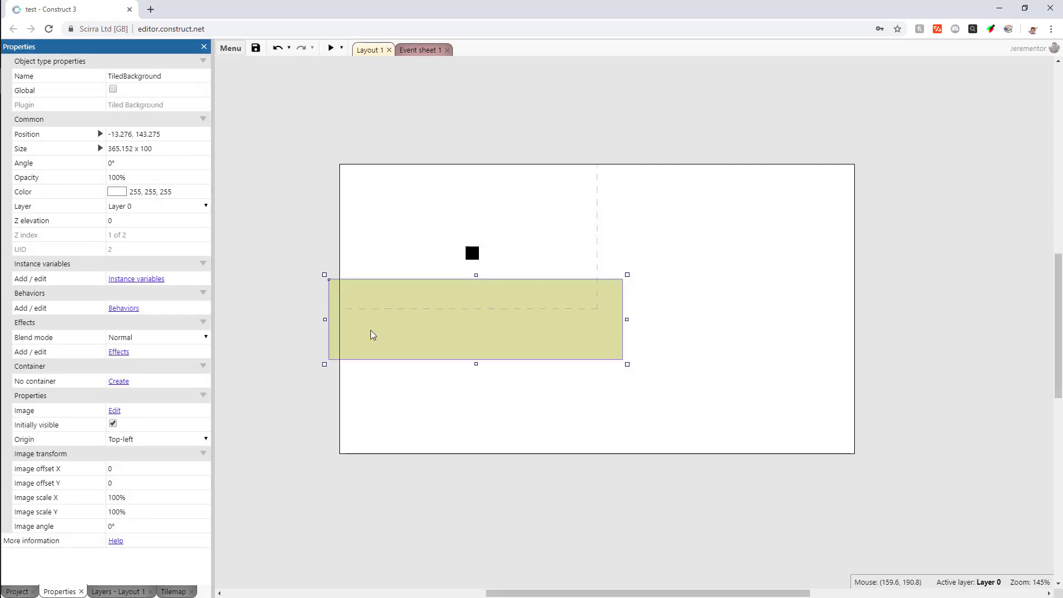
{"action": "left_click", "coordinate": [123, 308]}
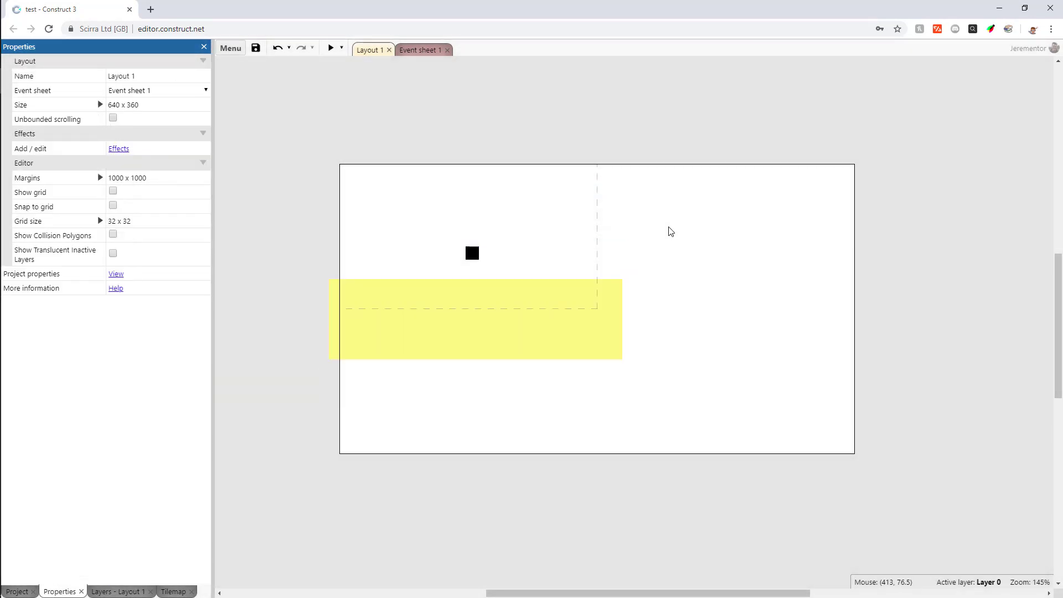
- Test-run the layout to see the player land, then return to the player square's behaviors
{"action": "left_click", "coordinate": [330, 48]}
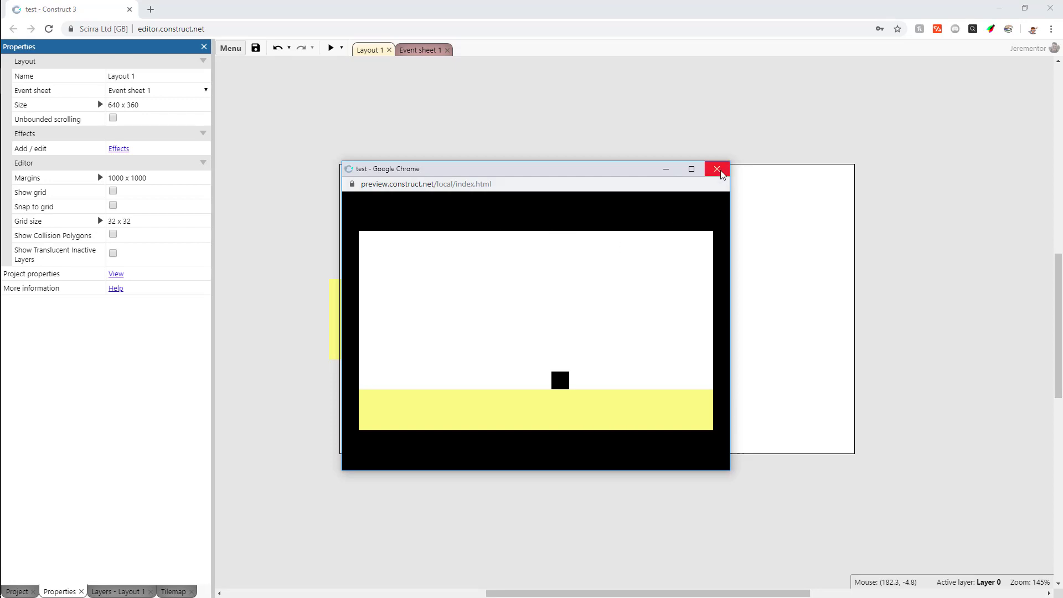
{"action": "left_click", "coordinate": [717, 169]}
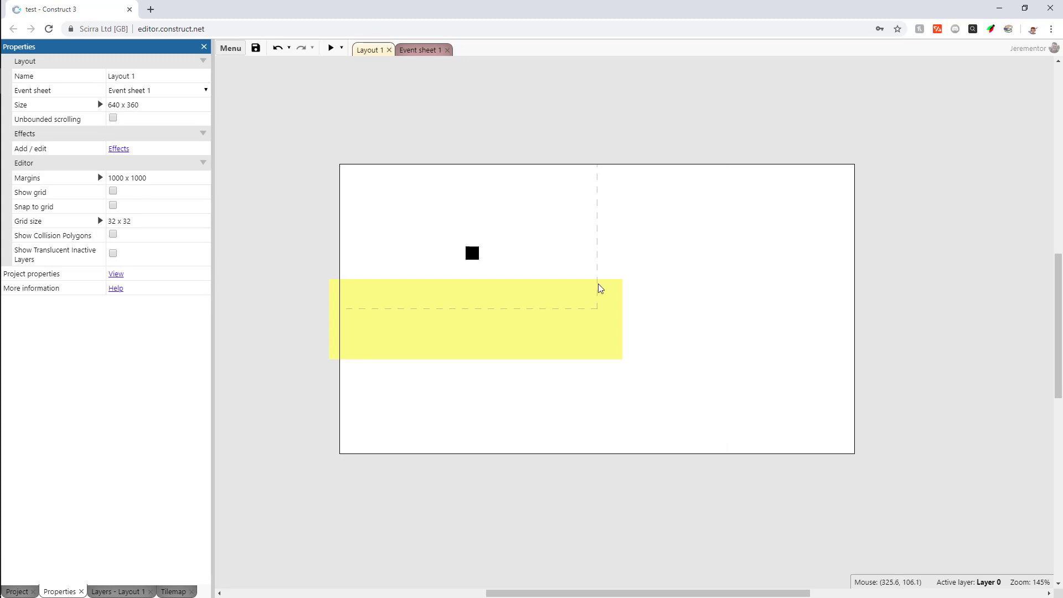
{"action": "left_click", "coordinate": [472, 253]}
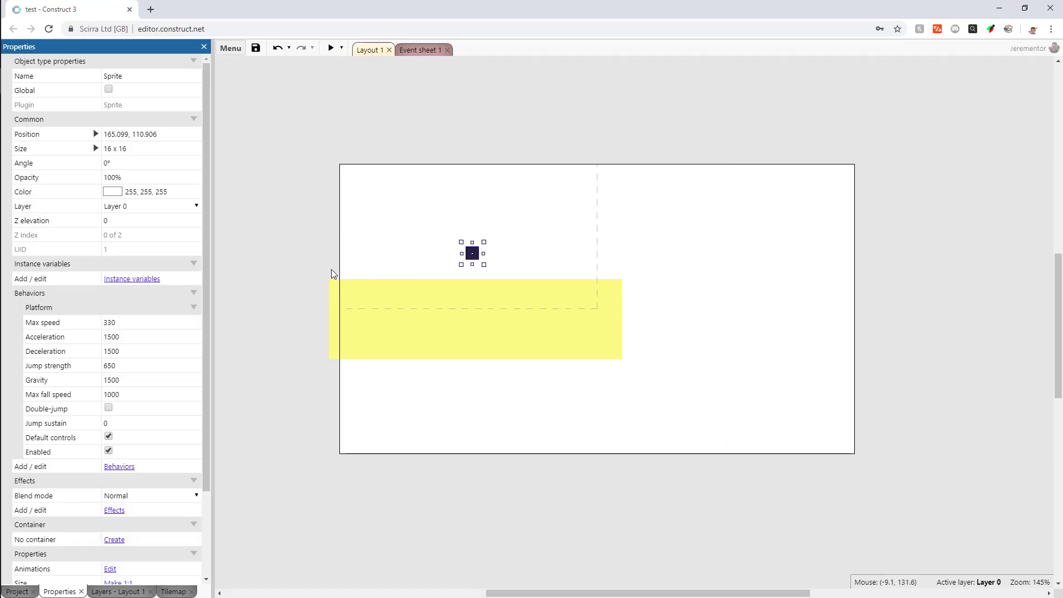
{"action": "mouse_move", "coordinate": [392, 303]}
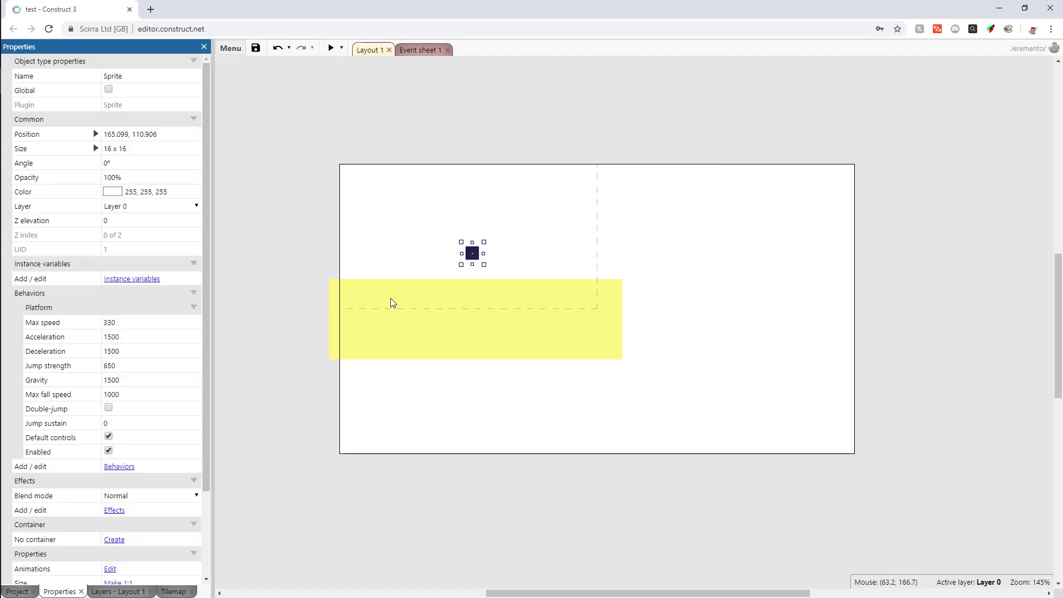
{"action": "mouse_move", "coordinate": [190, 316]}
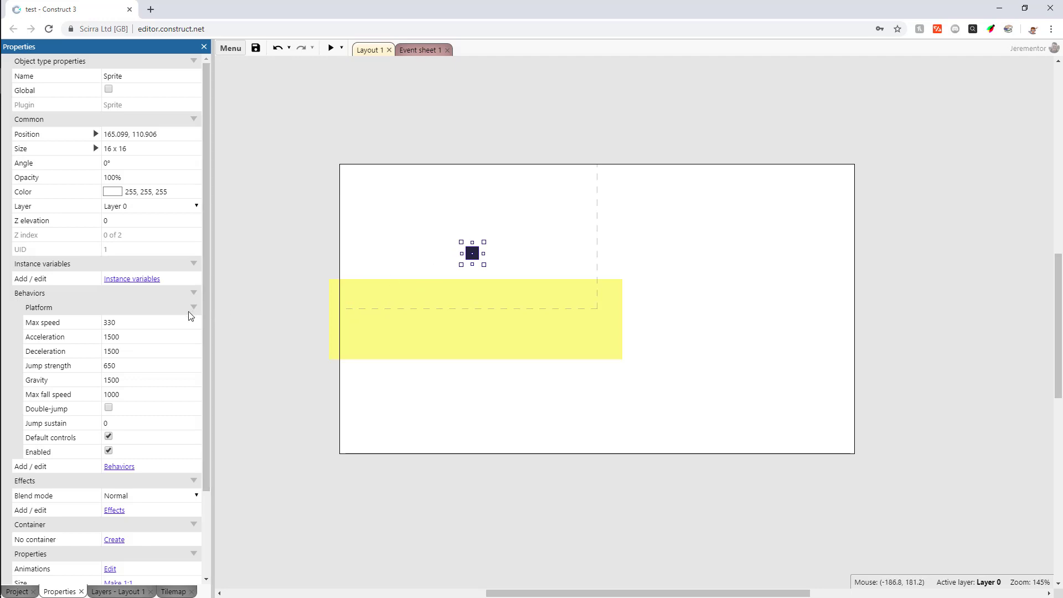
- Inspect the Platform behaviour's Max fall speed, Jump sustain and Default controls settings
{"action": "left_click", "coordinate": [38, 306]}
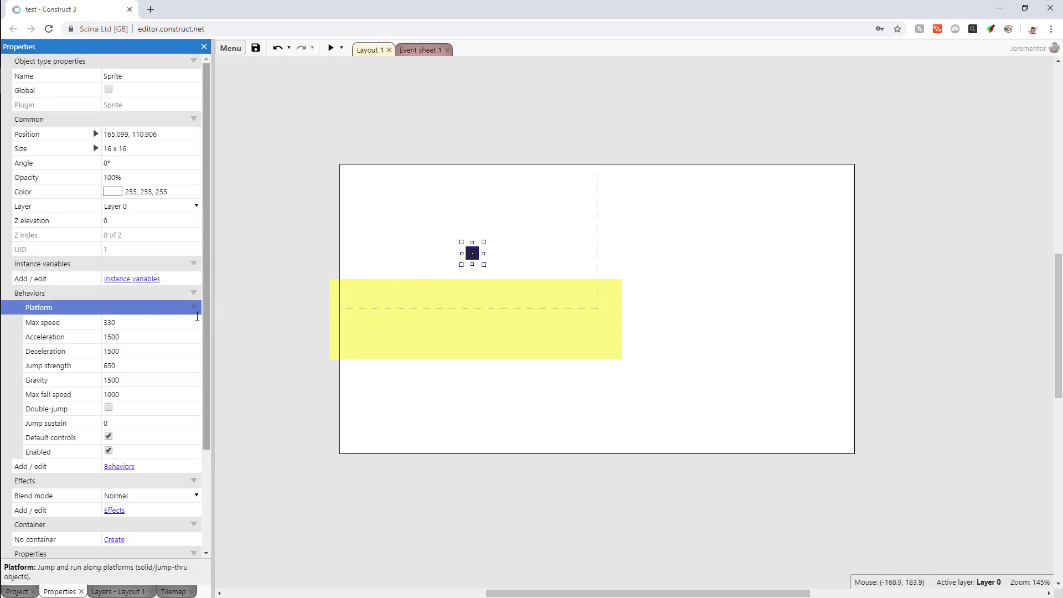
{"action": "mouse_move", "coordinate": [307, 304]}
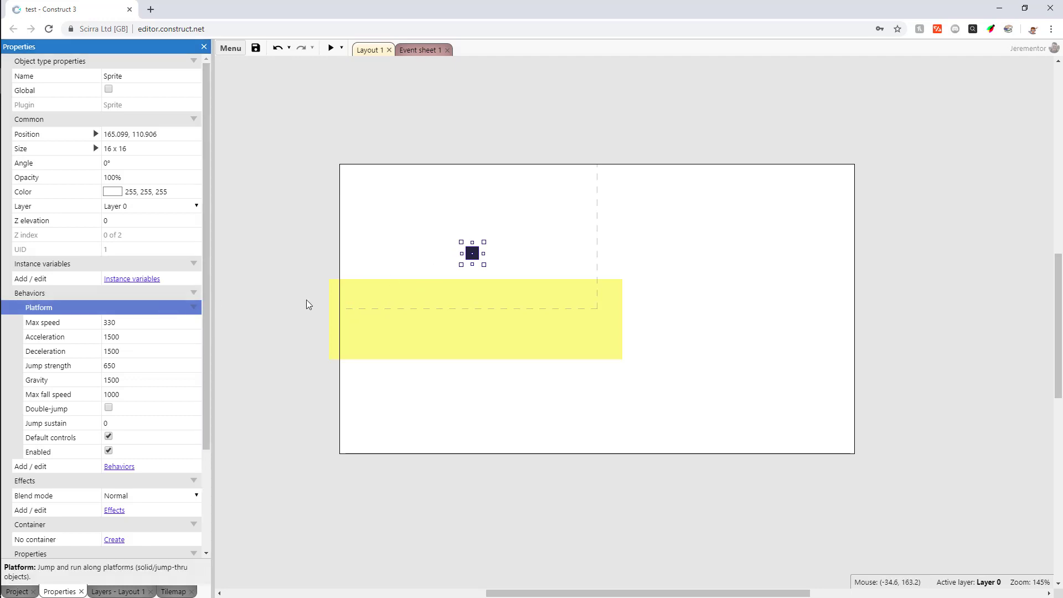
{"action": "mouse_move", "coordinate": [278, 297]}
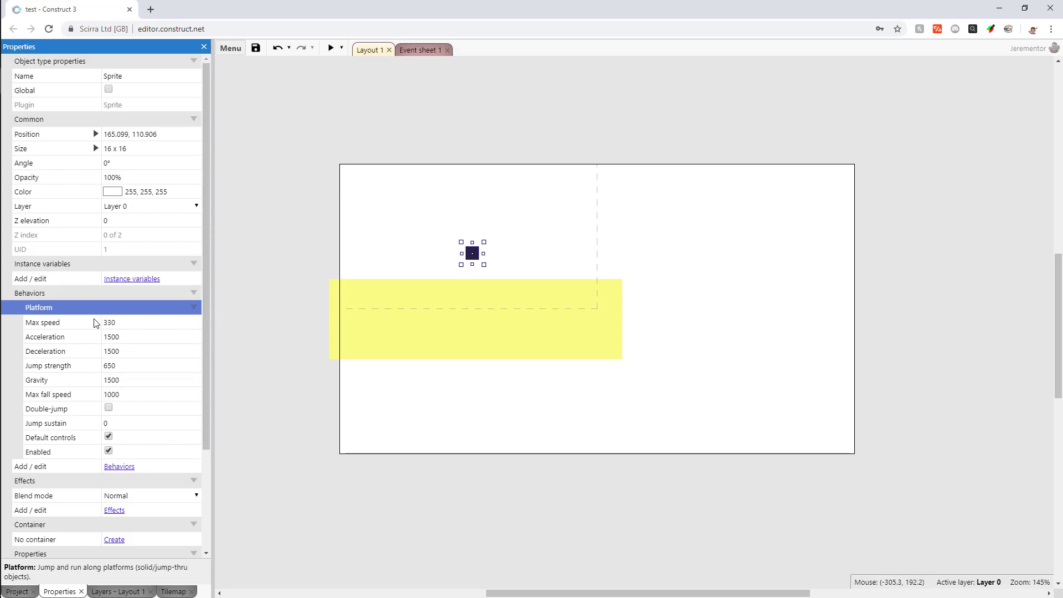
{"action": "left_click", "coordinate": [135, 322]}
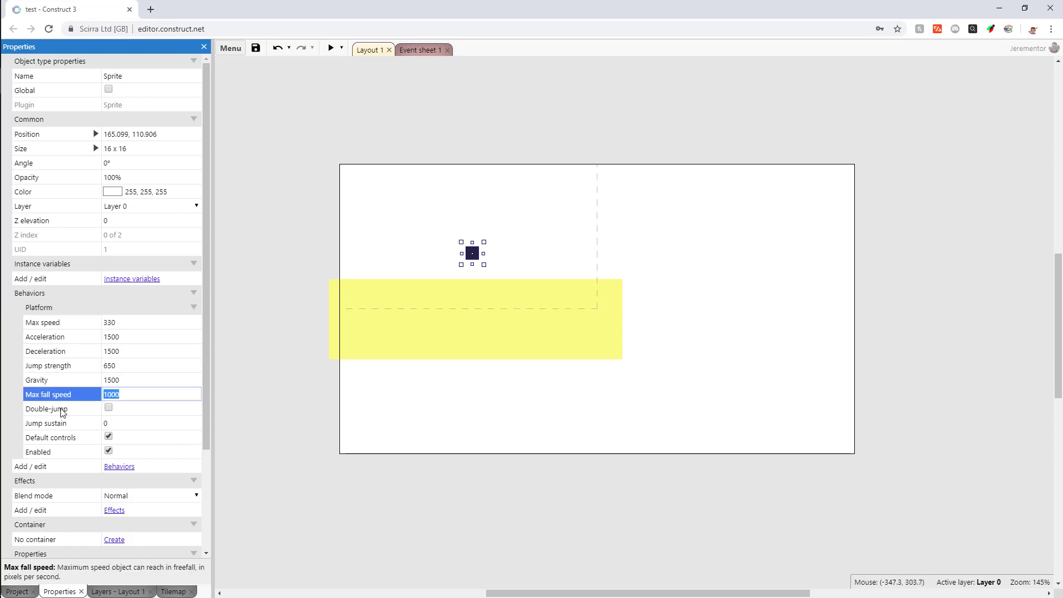
{"action": "left_click", "coordinate": [61, 422]}
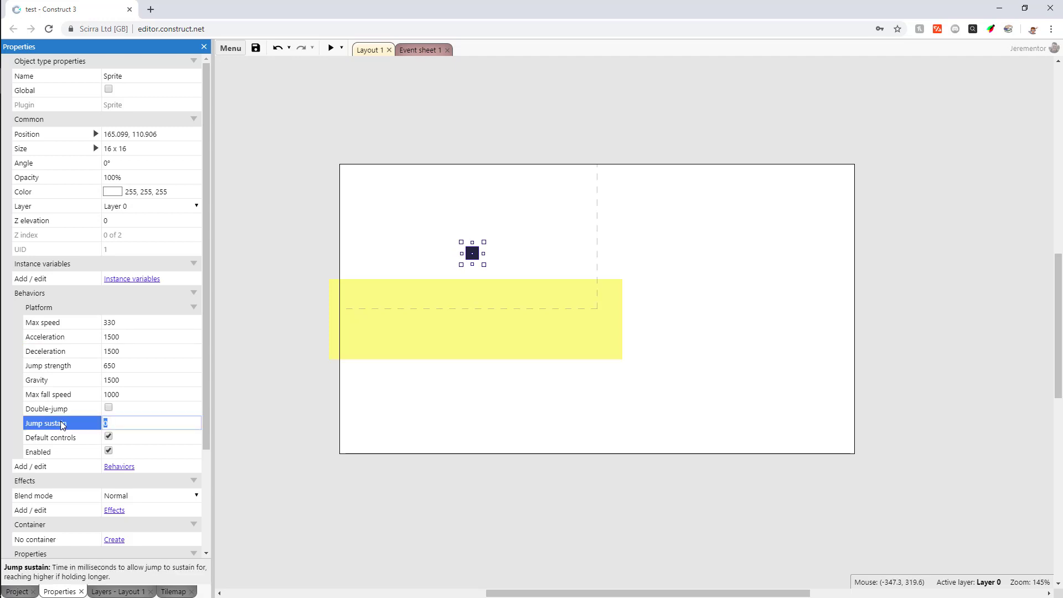
{"action": "left_click", "coordinate": [49, 438]}
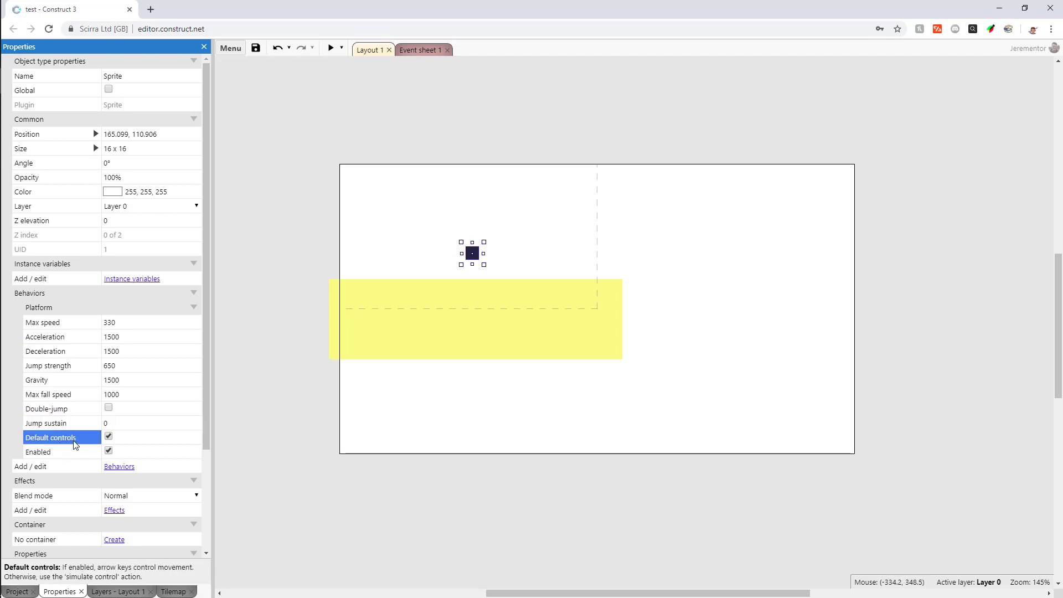
{"action": "mouse_move", "coordinate": [282, 349]}
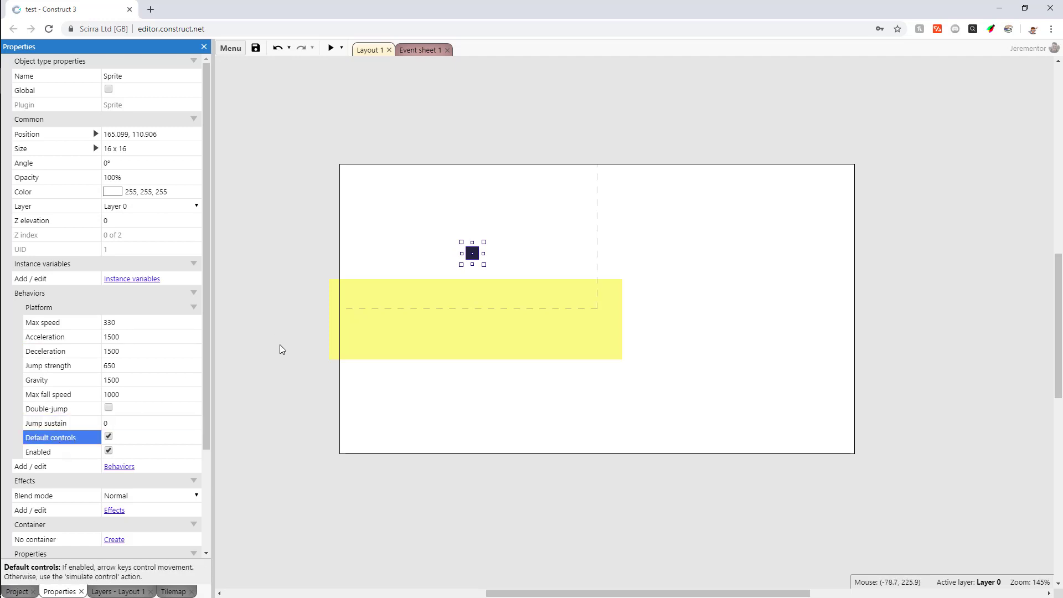
{"action": "mouse_move", "coordinate": [68, 307]}
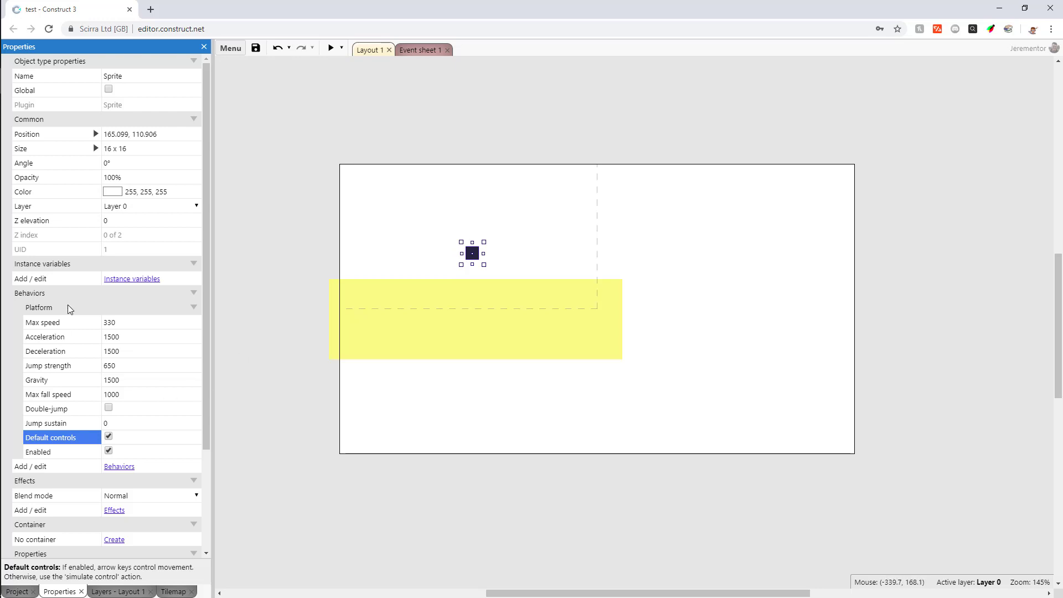
{"action": "mouse_move", "coordinate": [337, 250]}
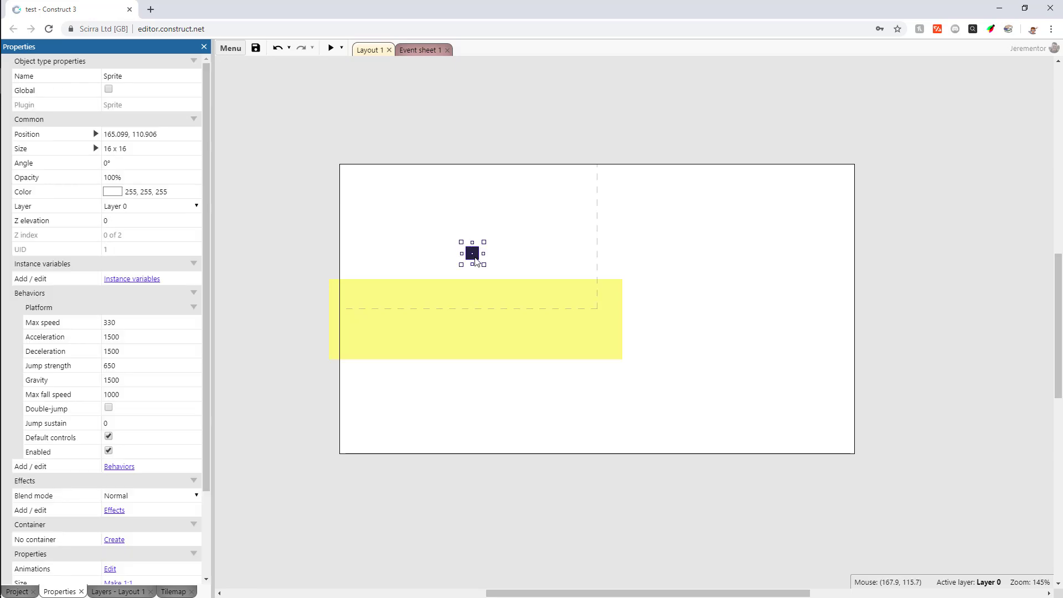
{"action": "mouse_move", "coordinate": [209, 307]}
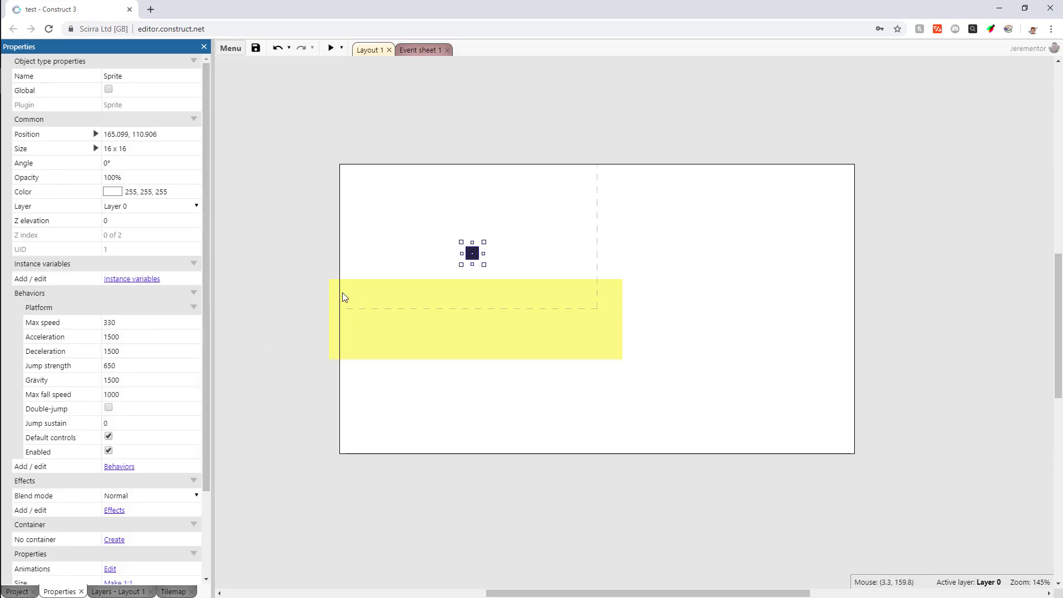
{"action": "mouse_move", "coordinate": [347, 291]}
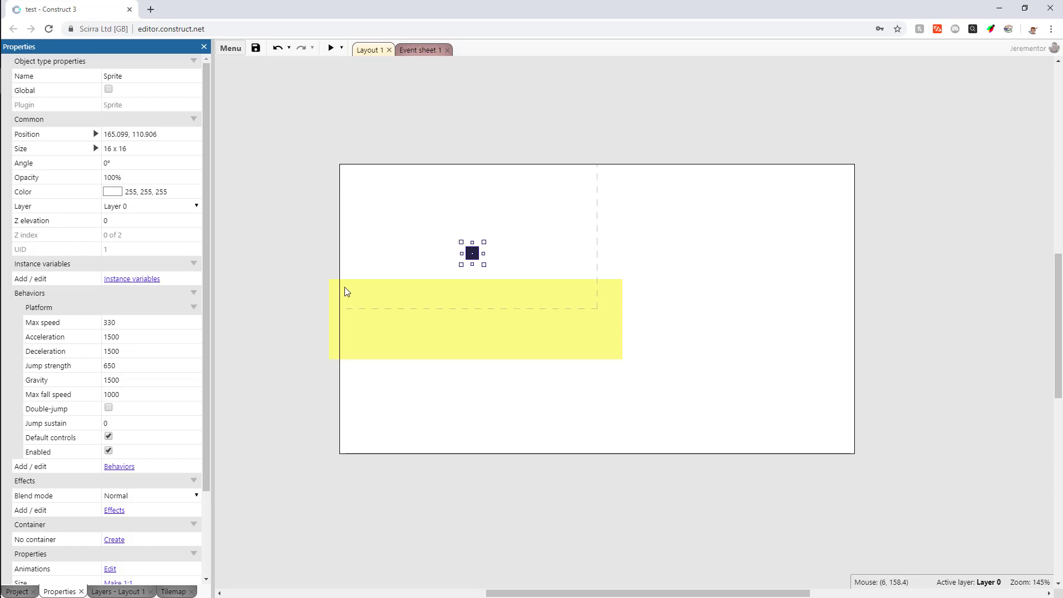
{"action": "mouse_move", "coordinate": [363, 256]}
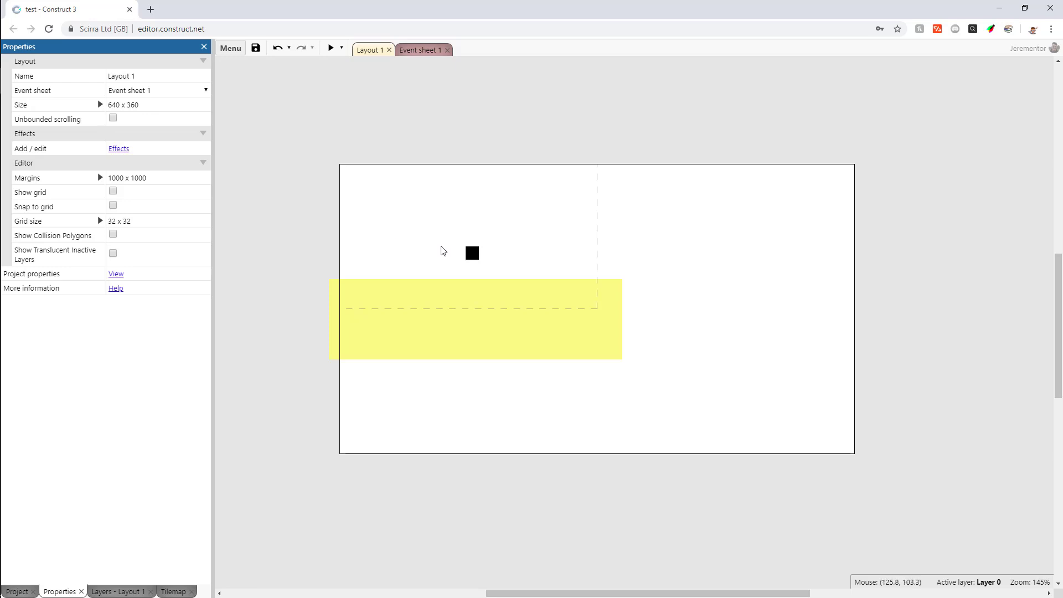
{"action": "mouse_move", "coordinate": [470, 258]}
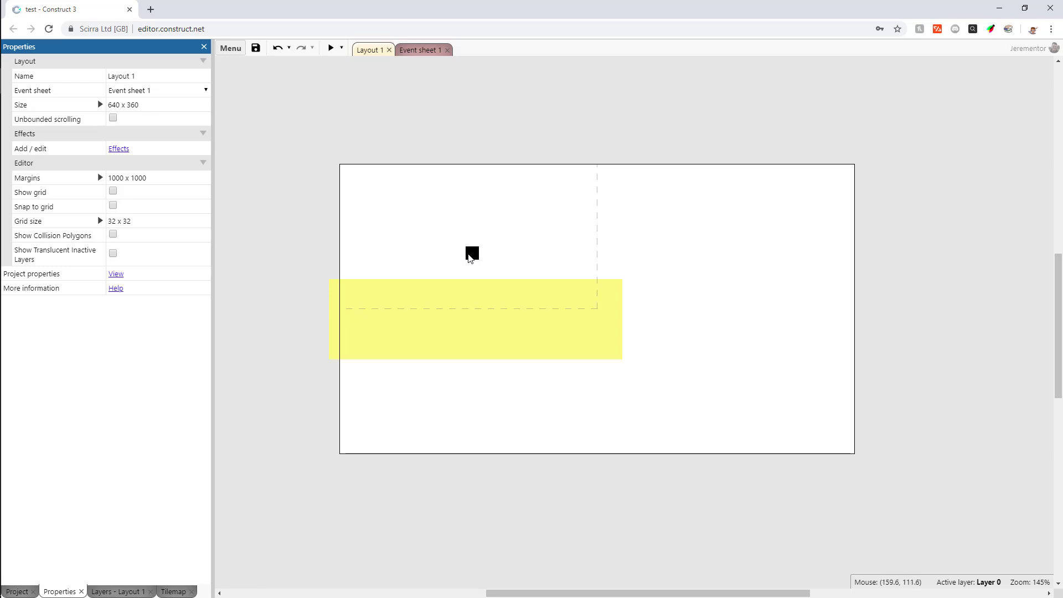
- Switch to GameMaker Studio 2 and create a new object, naming it ob_player
{"action": "left_click", "coordinate": [472, 254]}
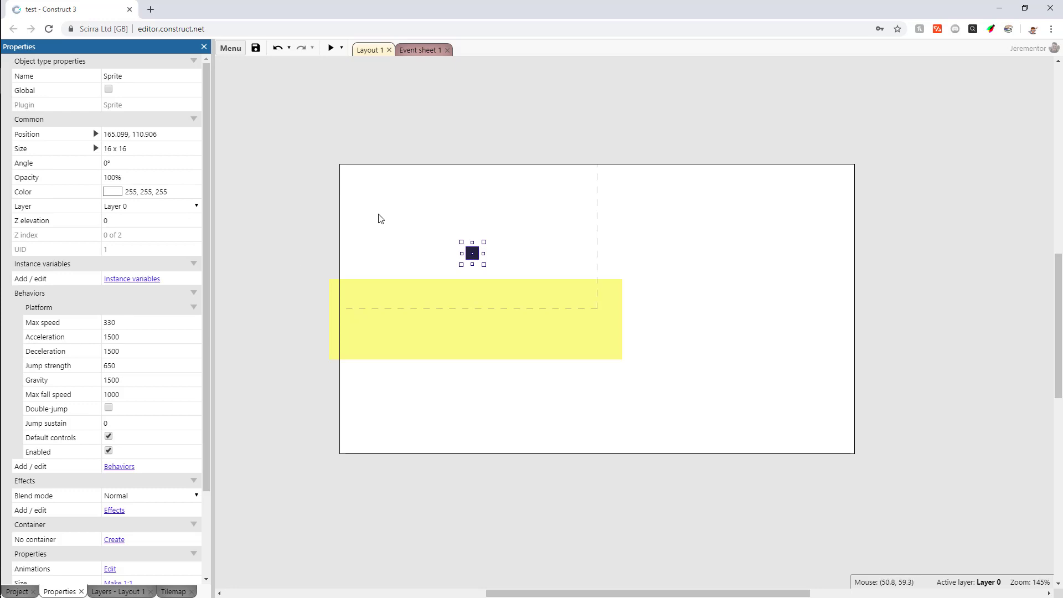
{"action": "key", "text": "alt+tab"}
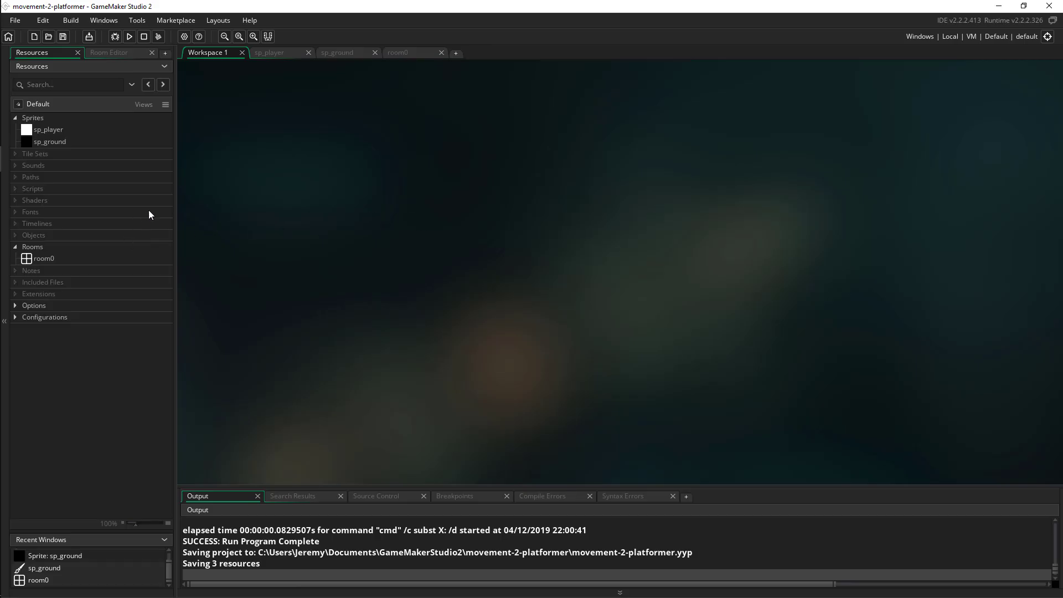
{"action": "left_click", "coordinate": [47, 129]}
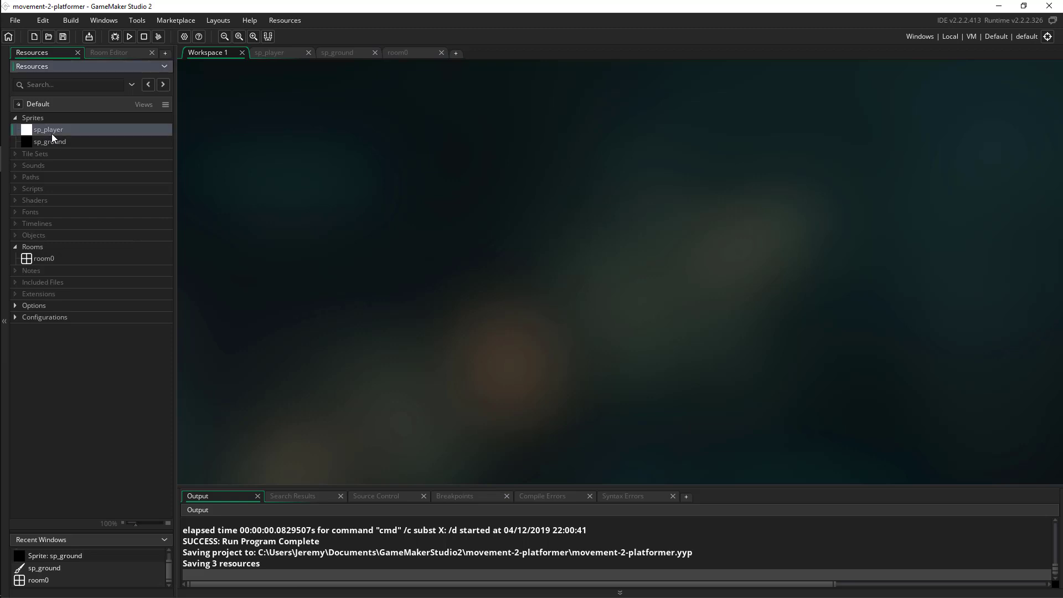
{"action": "left_click", "coordinate": [49, 140]}
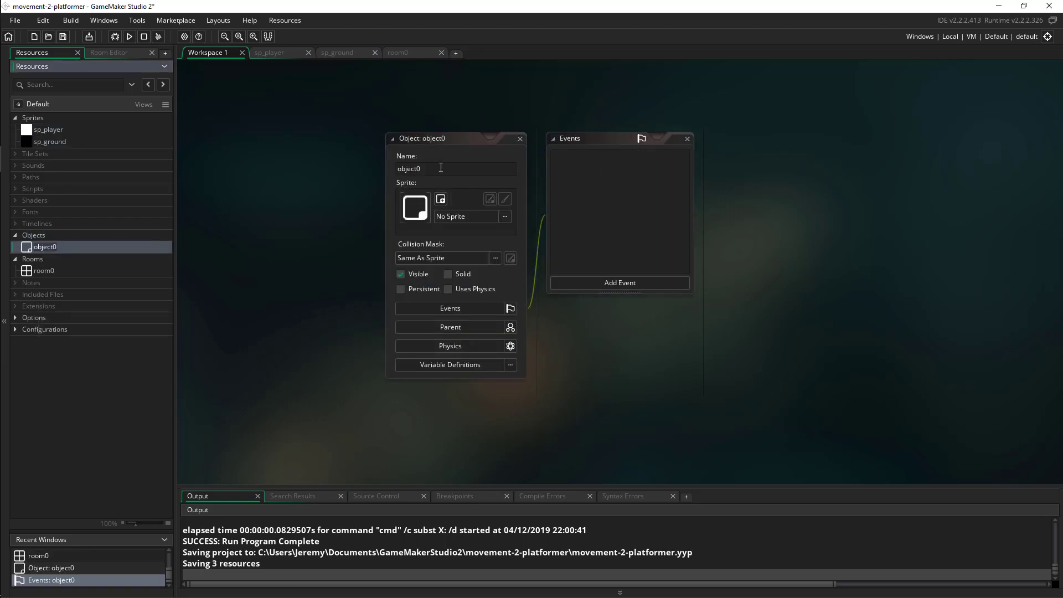
{"action": "type", "text": "ob_player"}
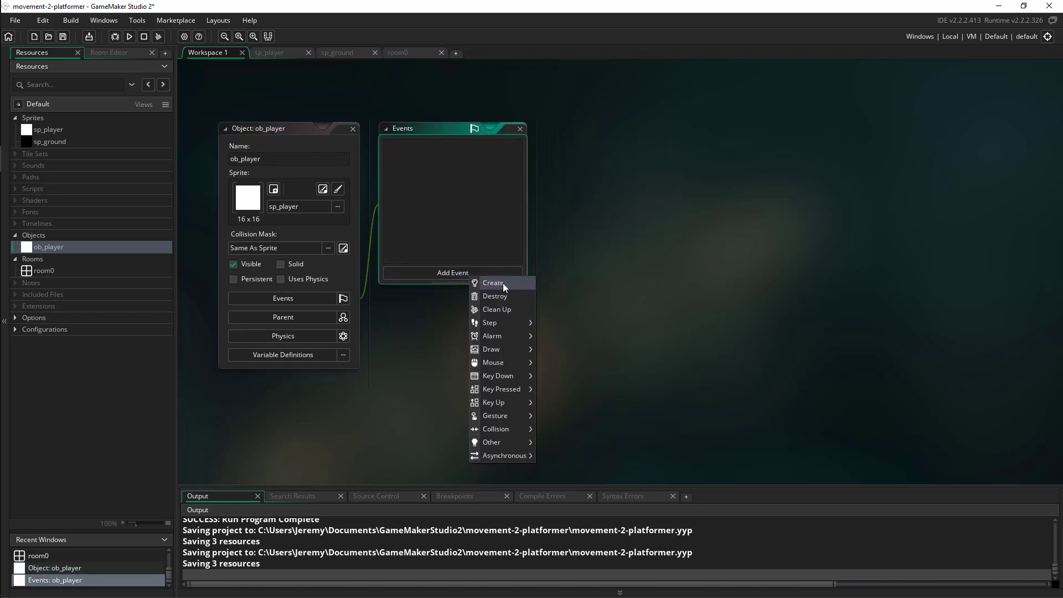
- Add a Step event to ob_player and place the cursor in its empty code editor
{"action": "left_click", "coordinate": [489, 322]}
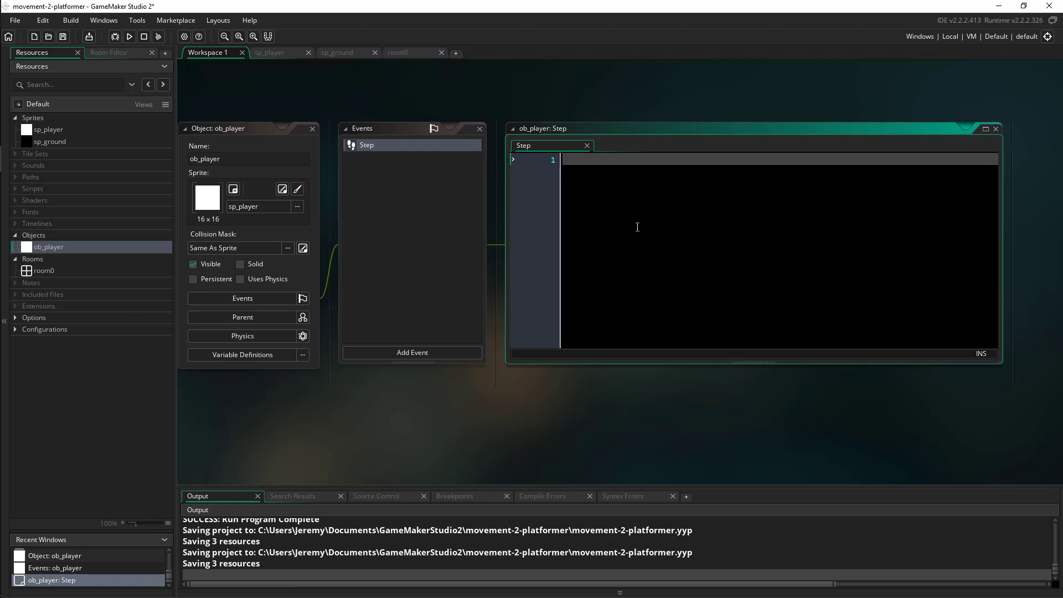
{"action": "left_click", "coordinate": [563, 160]}
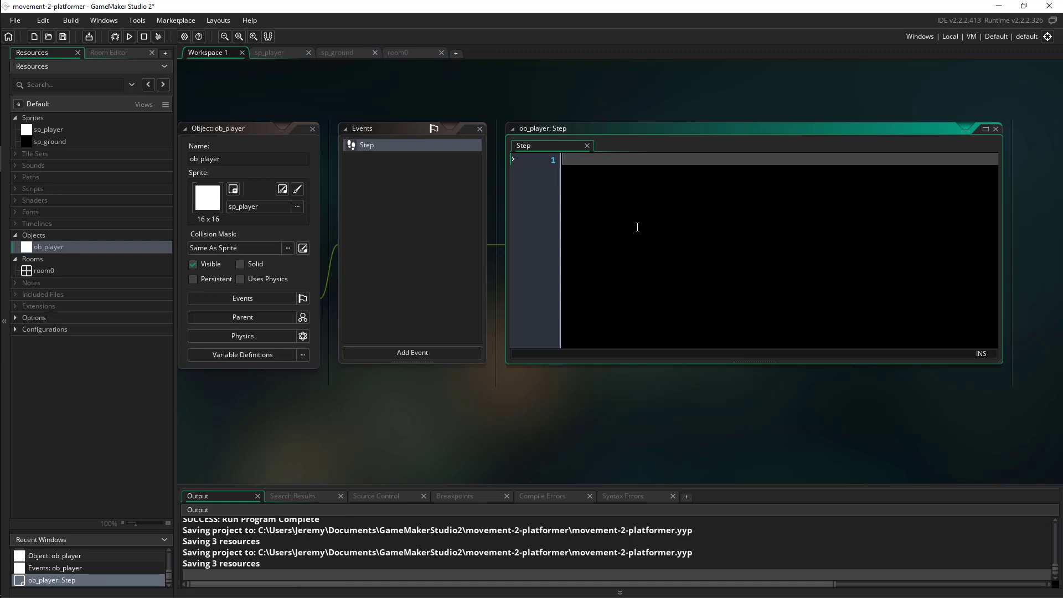
- Write a keyboard_check(ord("A")) block setting hspeed = -5
{"action": "type", "text": "if keyboar"}
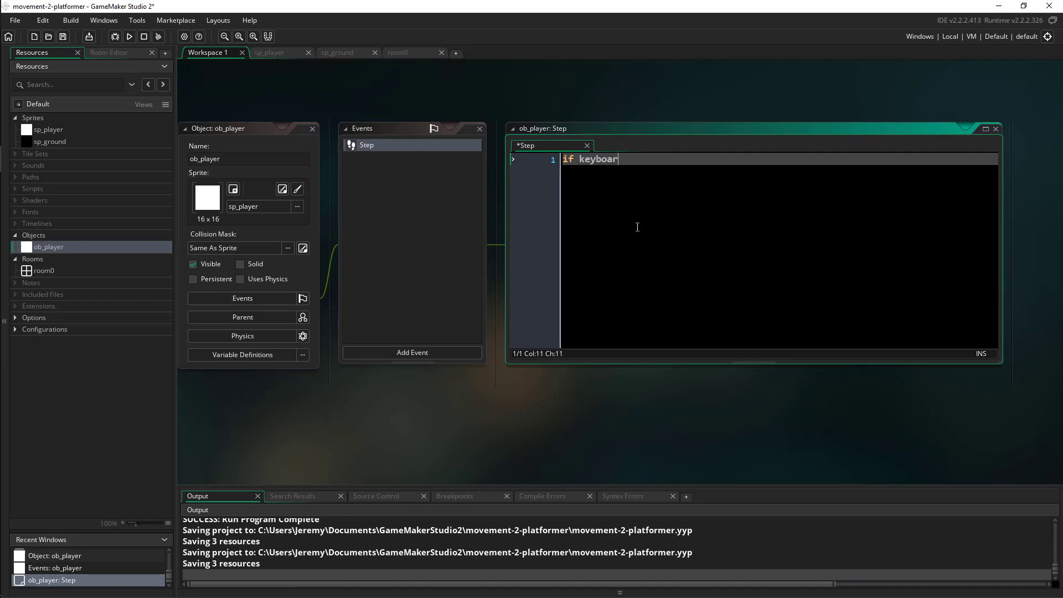
{"action": "type", "text": "d_check(ord("}
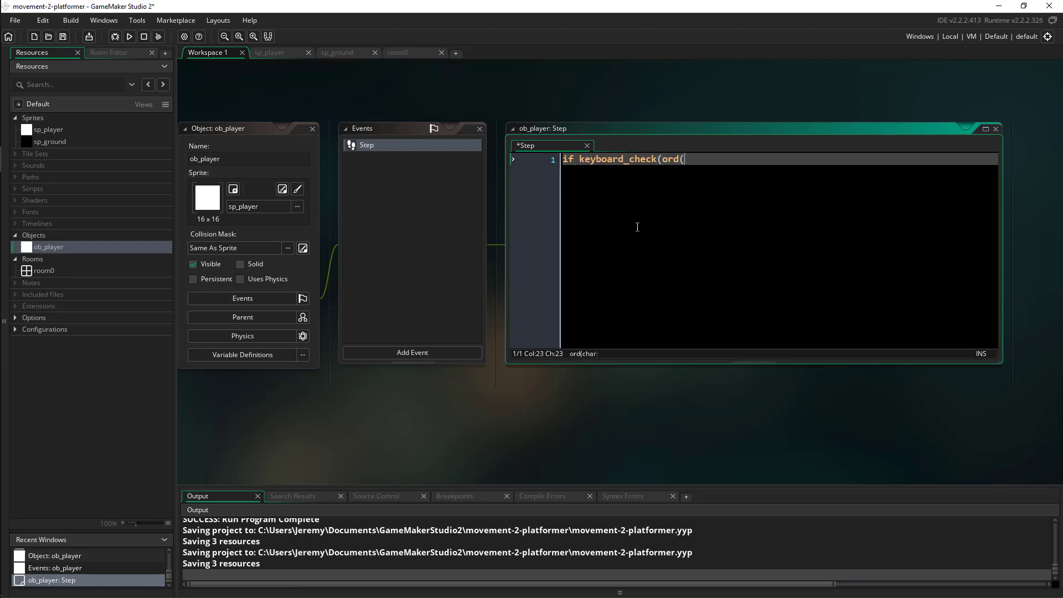
{"action": "type", "text": "\"A\")){"}
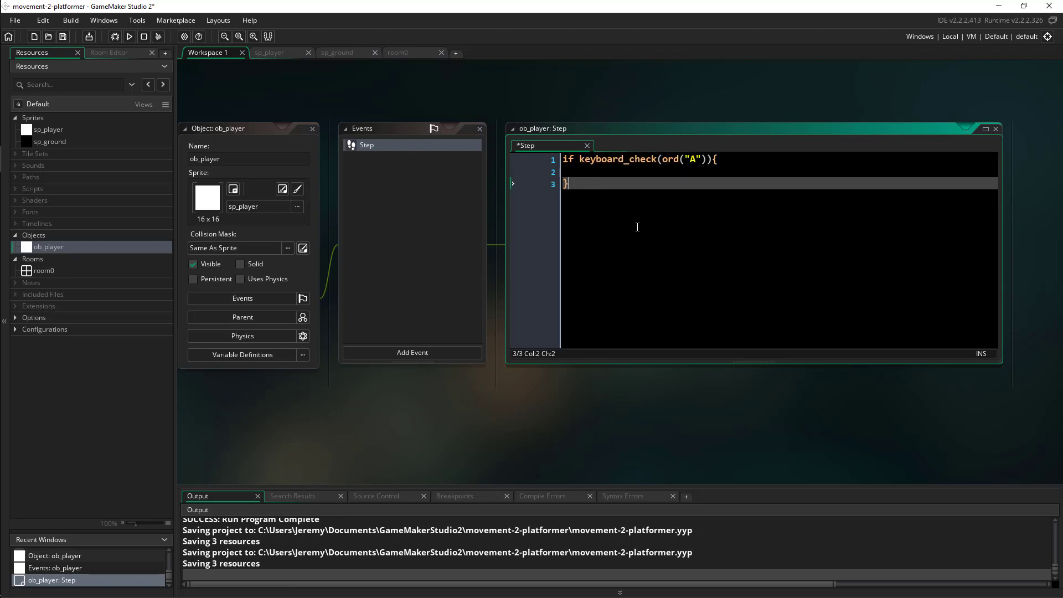
{"action": "type", "text": "x"}
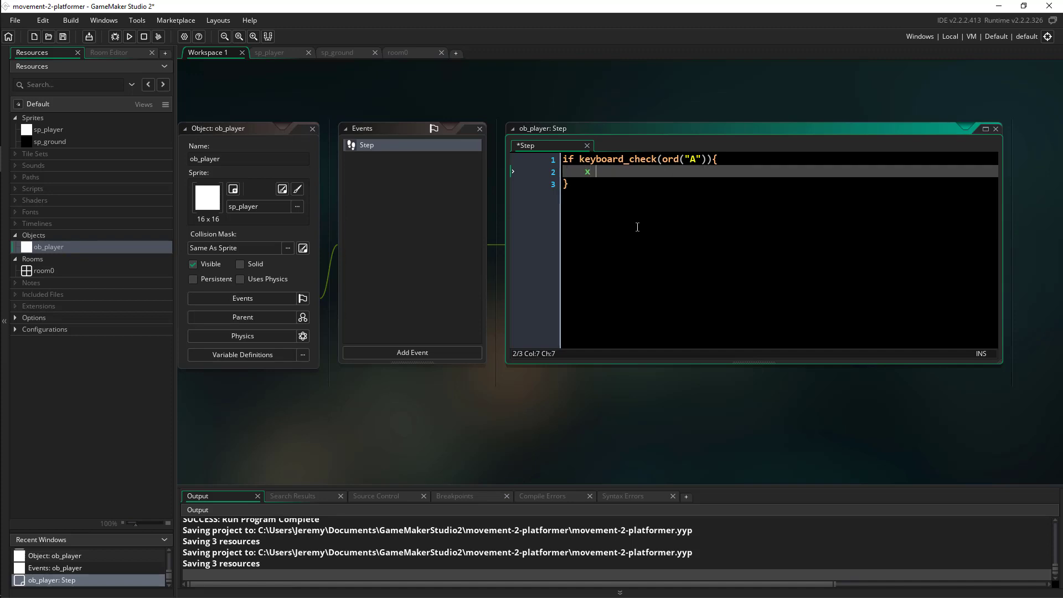
{"action": "type", "text": "hsp"}
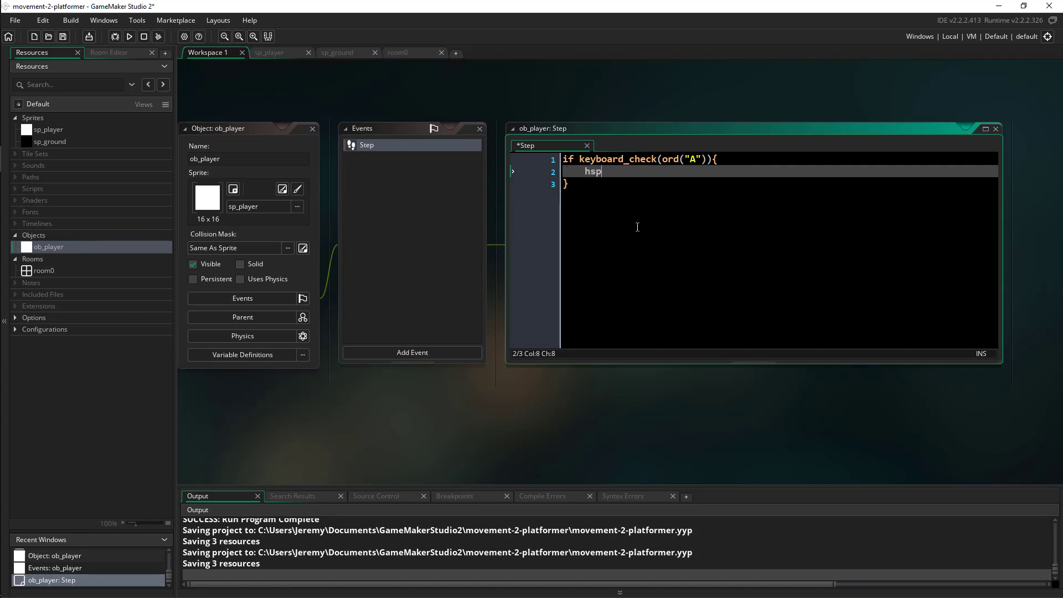
{"action": "type", "text": "eed"}
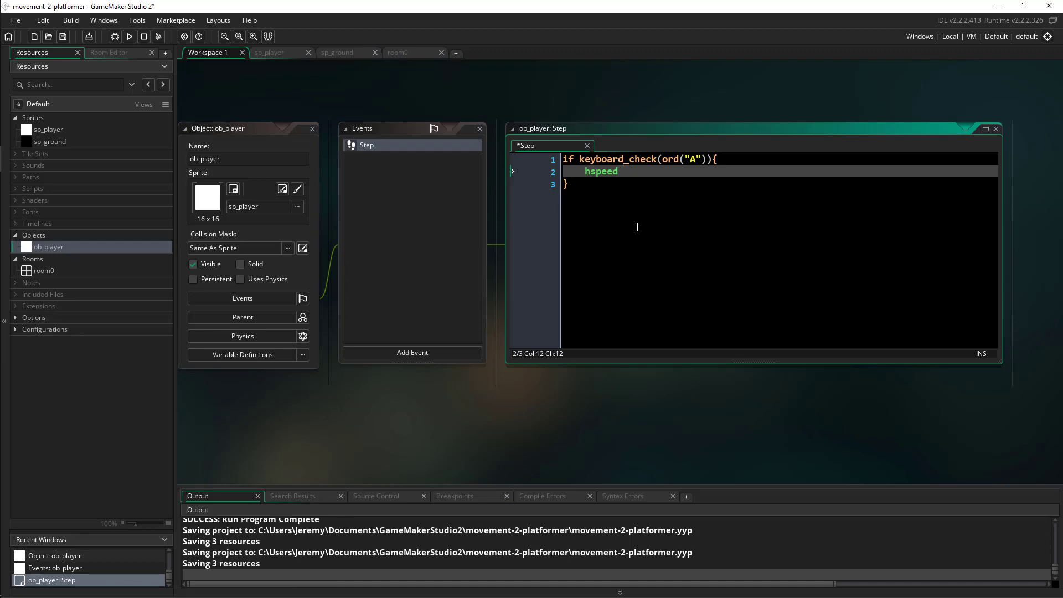
{"action": "type", "text": "="}
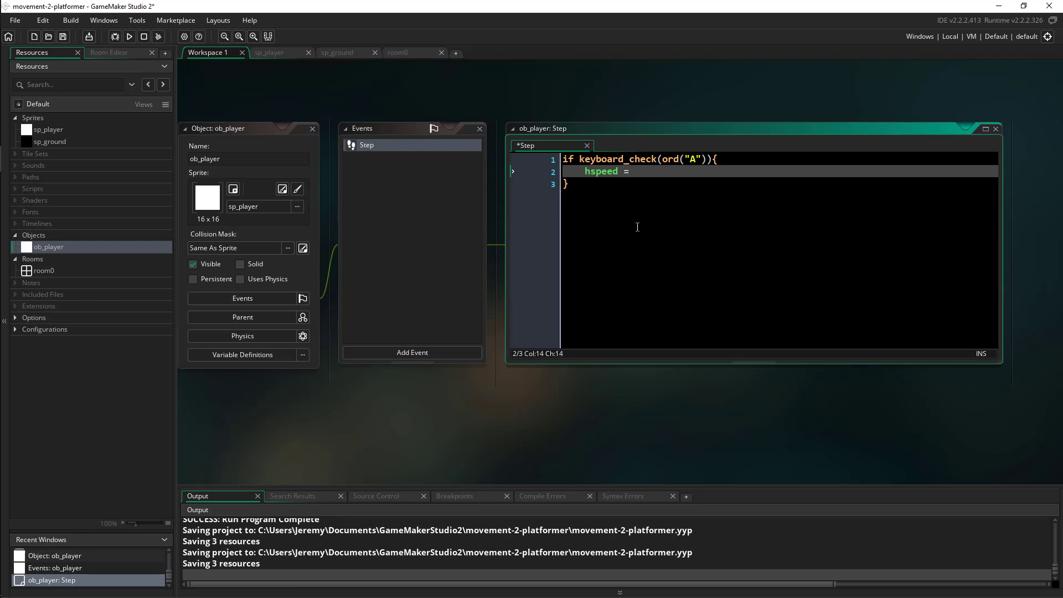
{"action": "type", "text": "-5;"}
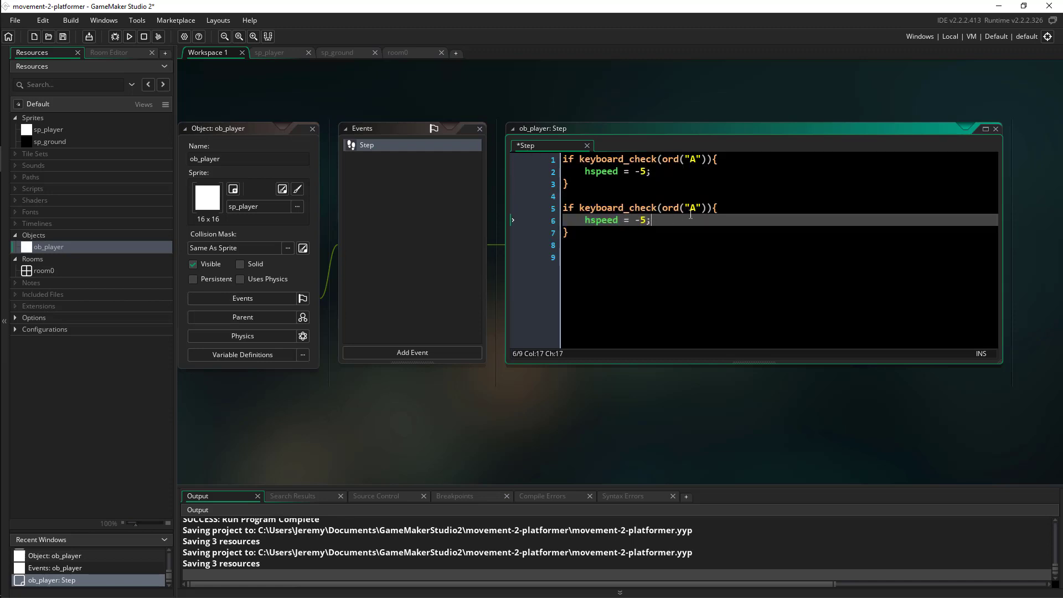
- Duplicate the block for D with hspeed 5, then show room0
{"action": "type", "text": "D"}
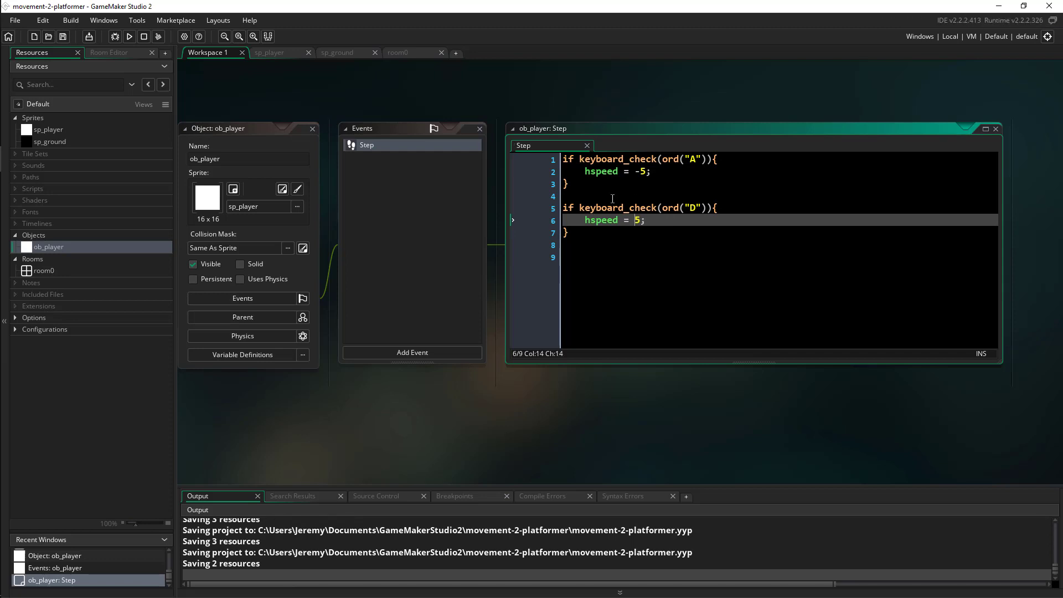
{"action": "left_click", "coordinate": [397, 52]}
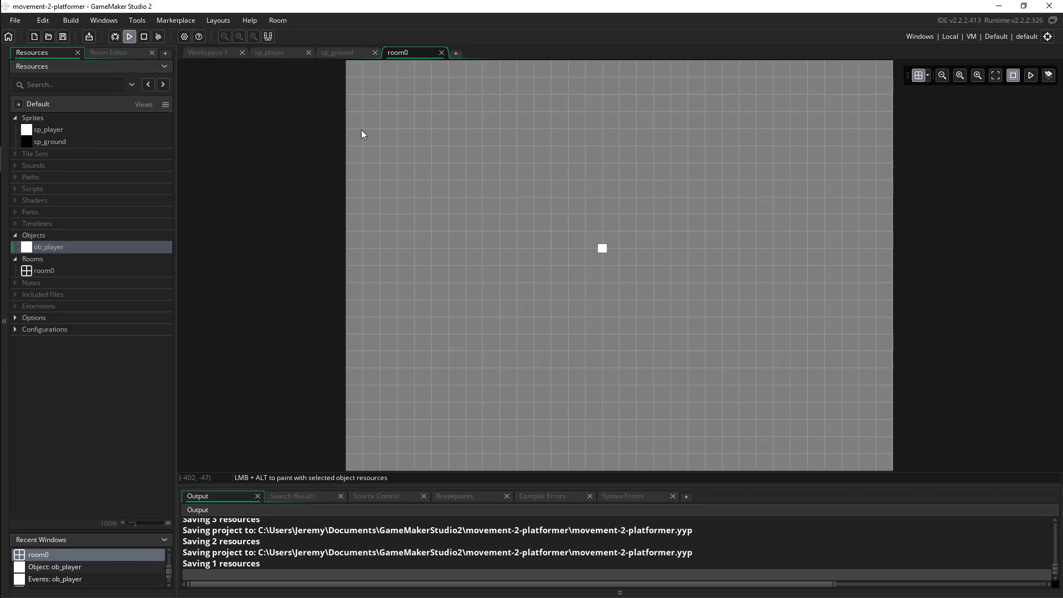
- Build and run the game to try the horizontal movement
{"action": "left_click", "coordinate": [129, 36]}
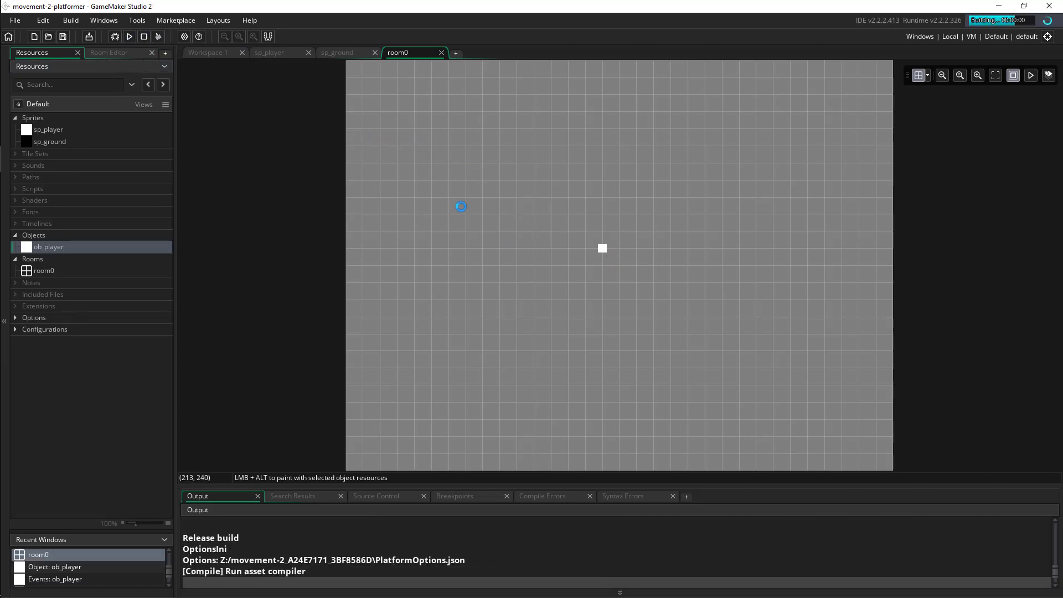
{"action": "left_click", "coordinate": [129, 37]}
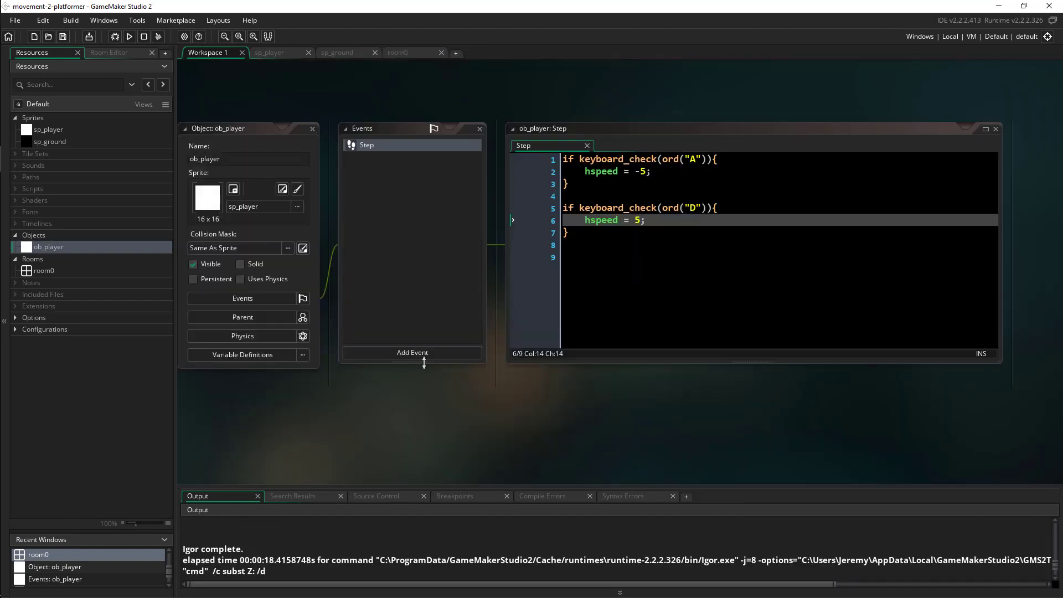
- Add a Create event to ob_player setting friction = 0.1
{"action": "left_click", "coordinate": [412, 353]}
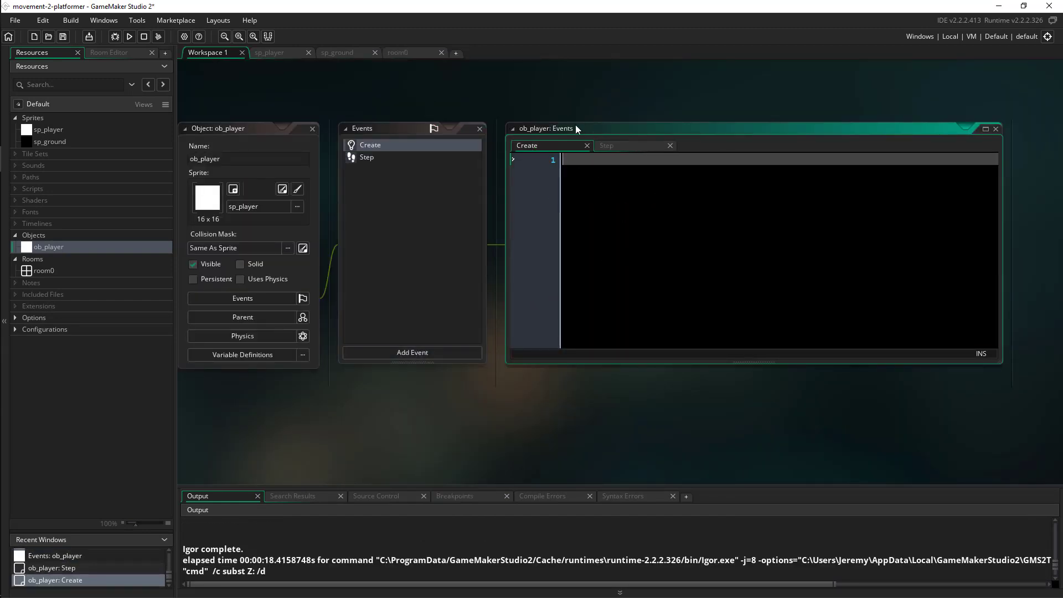
{"action": "type", "text": "friction"}
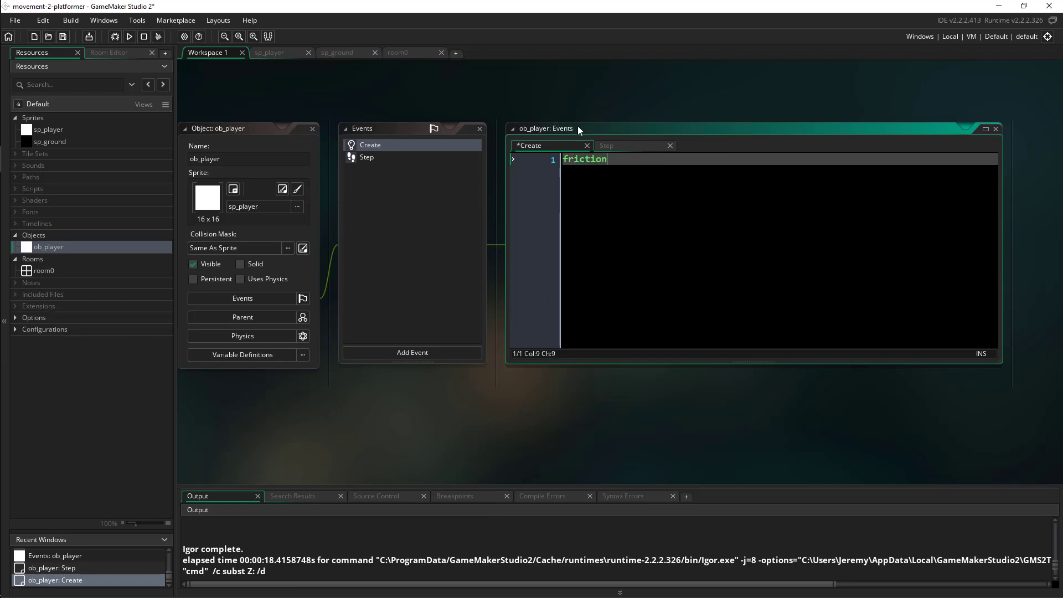
{"action": "type", "text": "= 01"}
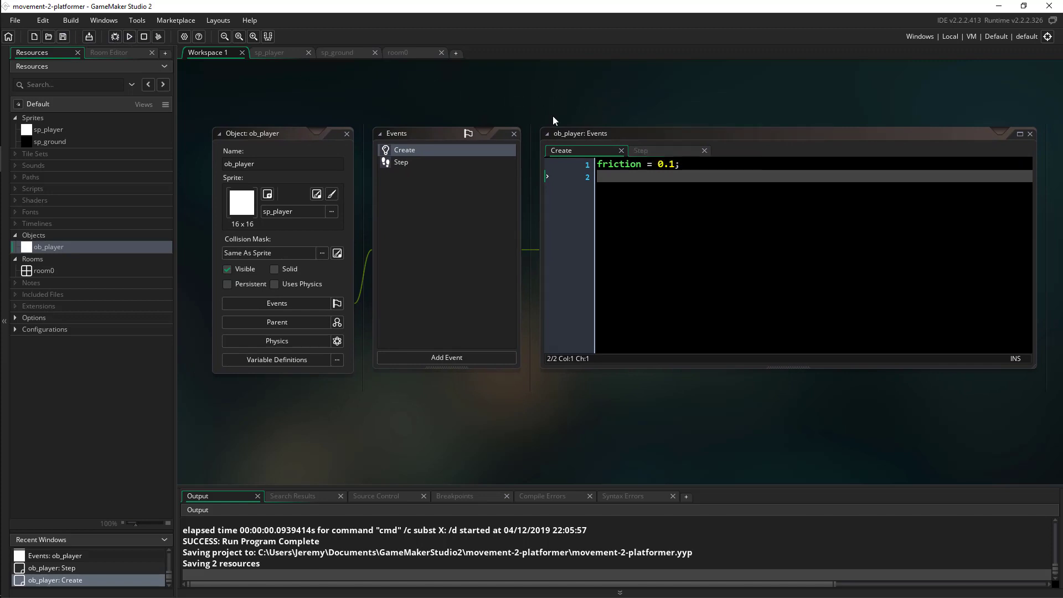
{"action": "left_click", "coordinate": [401, 162]}
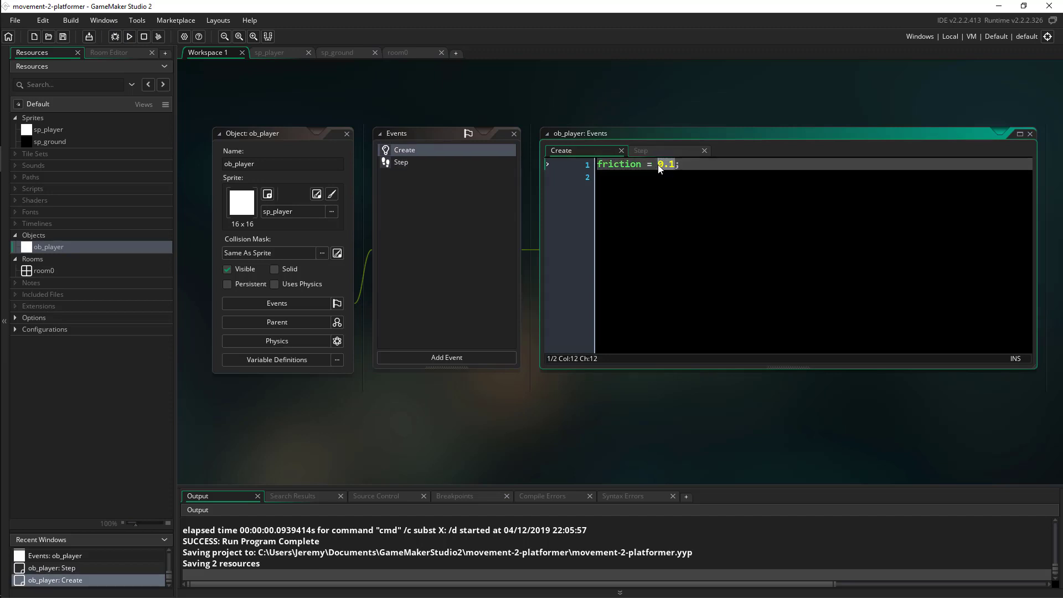
- Run the game to try the 0.1 friction
{"action": "left_click", "coordinate": [128, 37]}
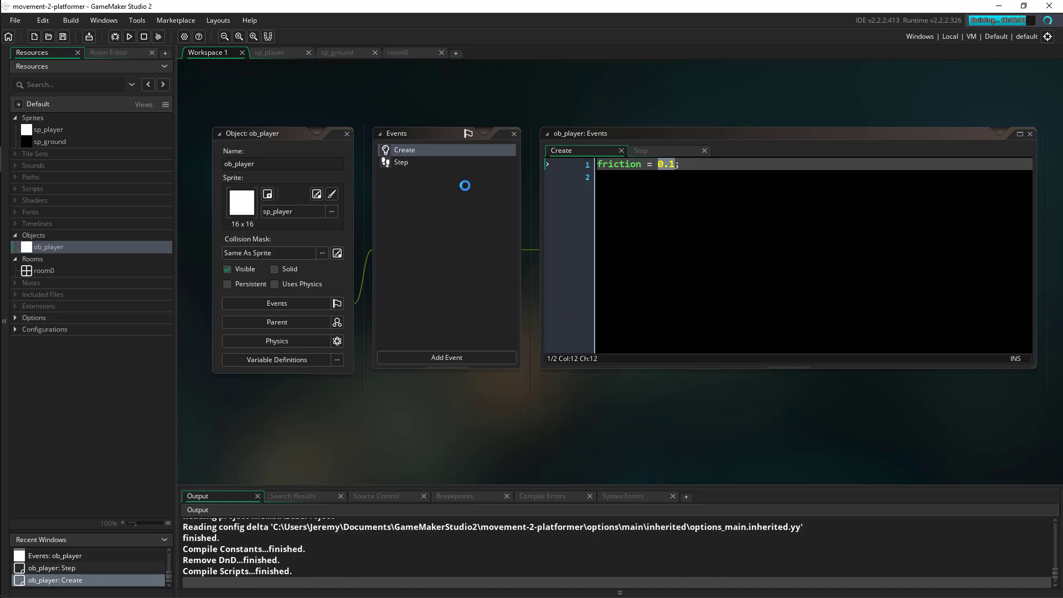
{"action": "left_click", "coordinate": [129, 37]}
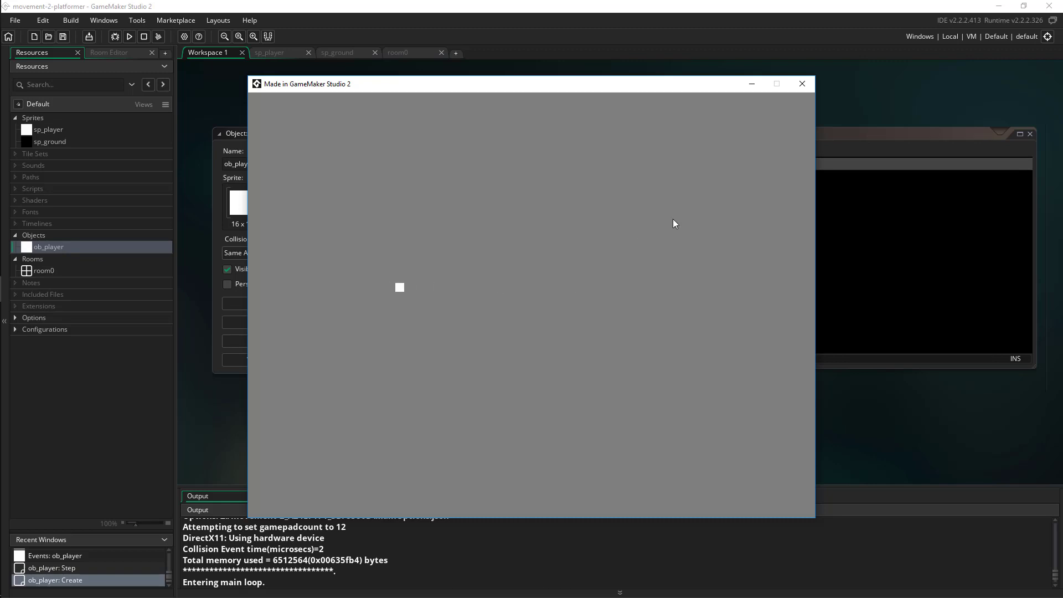
- Change friction to 0.5, run the game to test it, then close the game window
{"action": "left_click", "coordinate": [802, 83]}
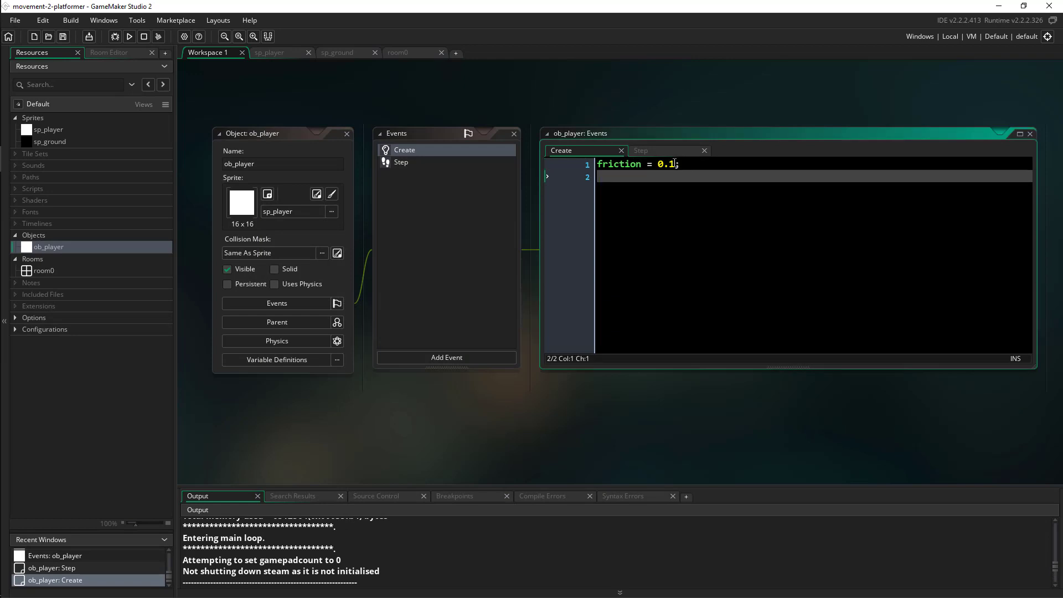
{"action": "left_click", "coordinate": [128, 37]}
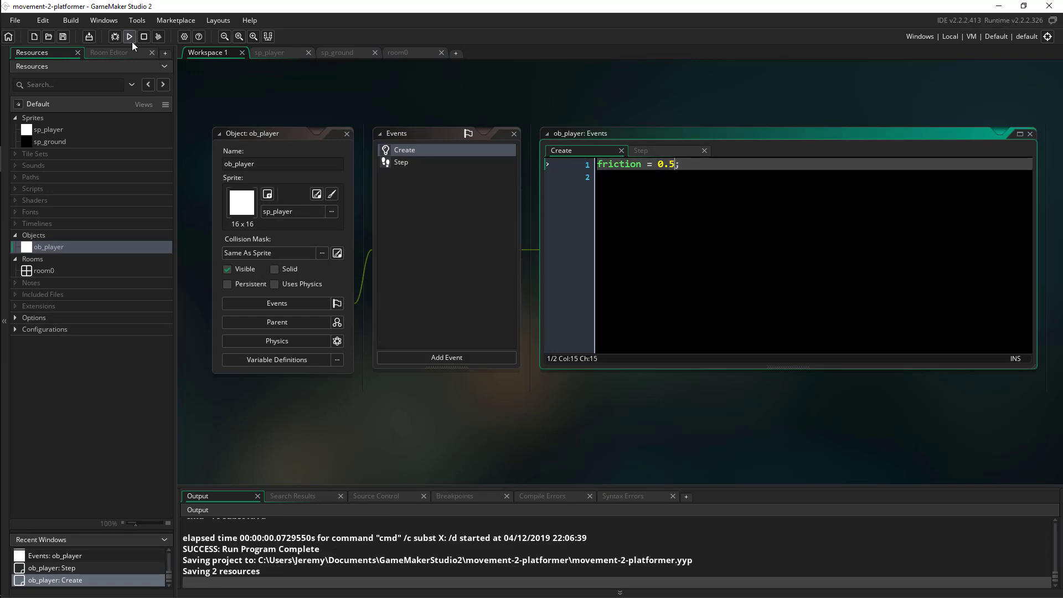
{"action": "left_click", "coordinate": [129, 36]}
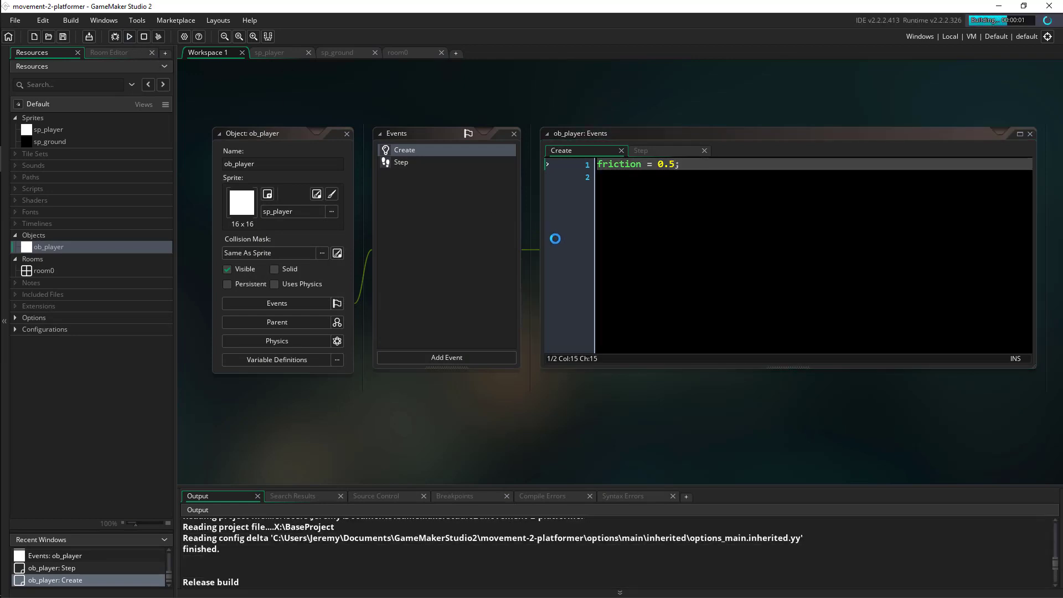
{"action": "left_click", "coordinate": [129, 37]}
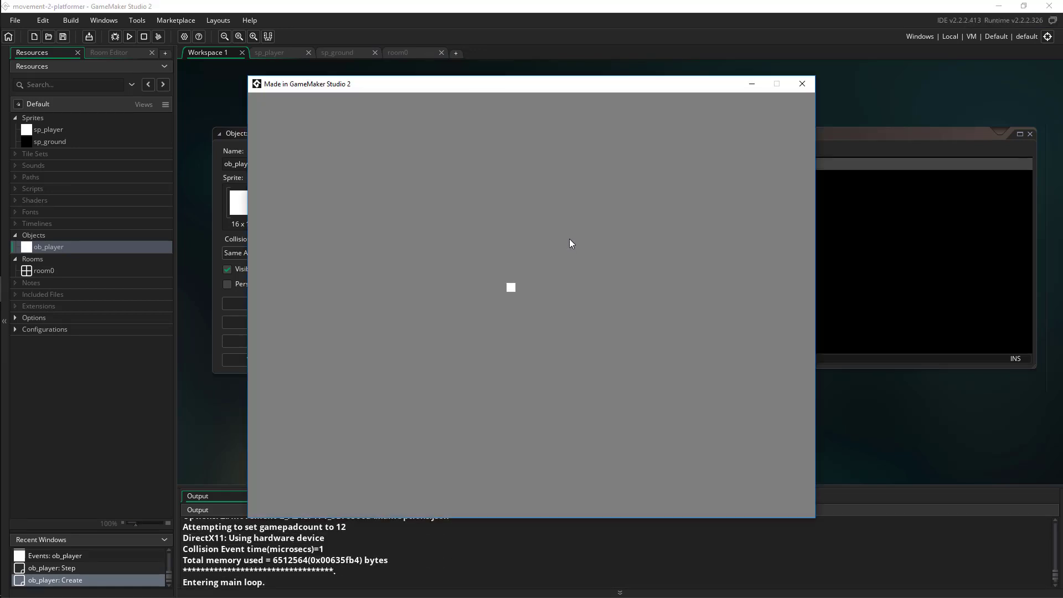
{"action": "left_click", "coordinate": [802, 83]}
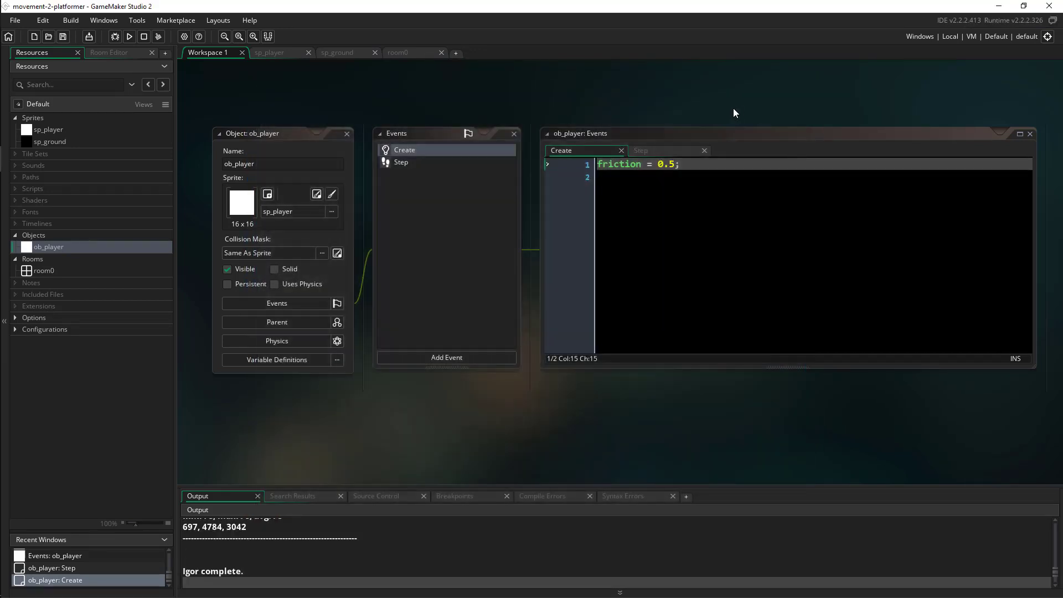
- Add a W key check to the Step code that sets vspeed upward
{"action": "left_click", "coordinate": [401, 161]}
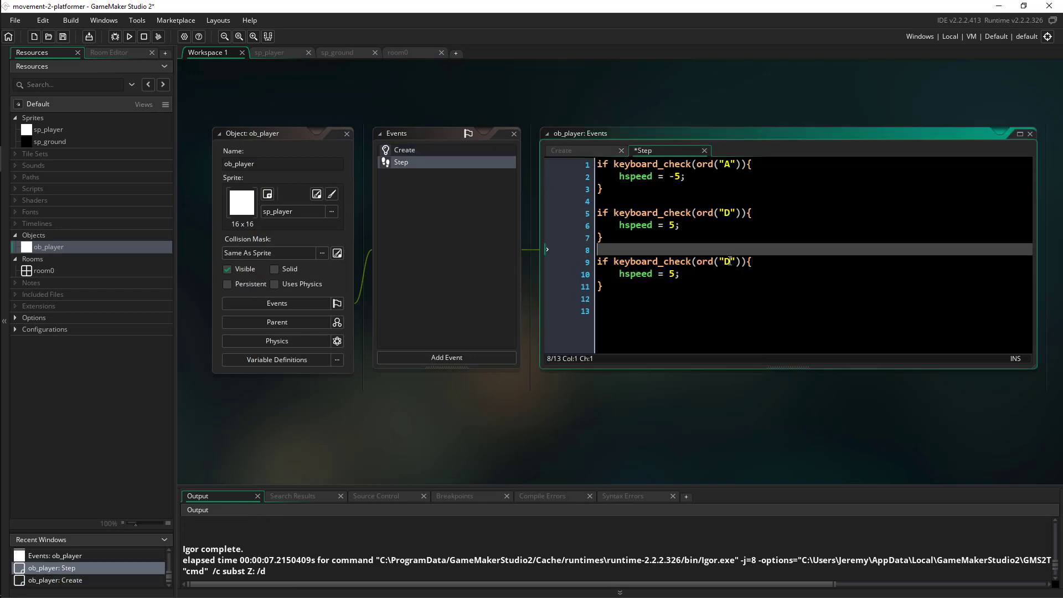
{"action": "type", "text": "W"}
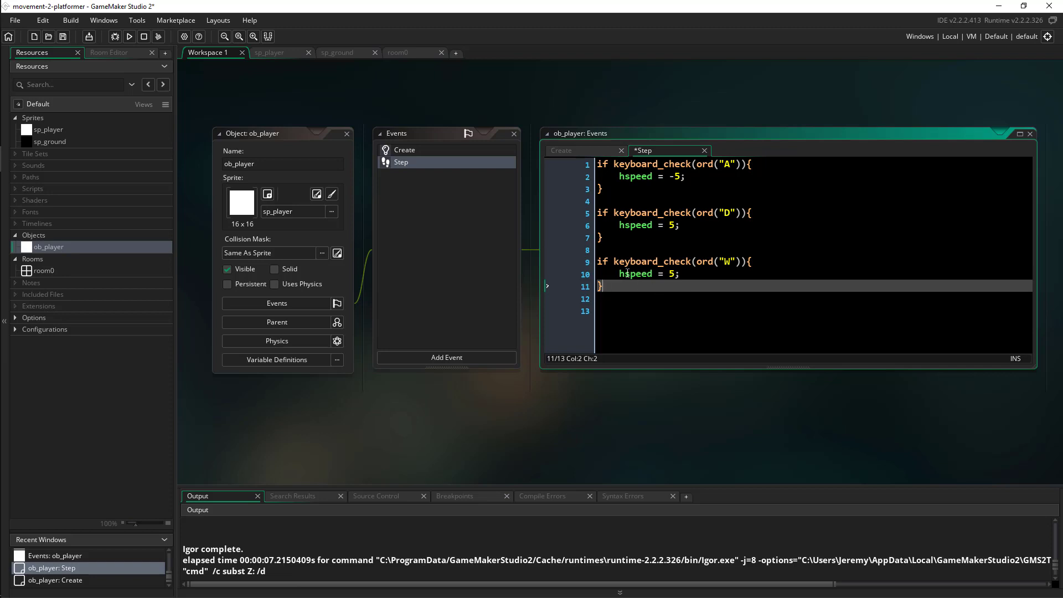
{"action": "type", "text": "vspeed"}
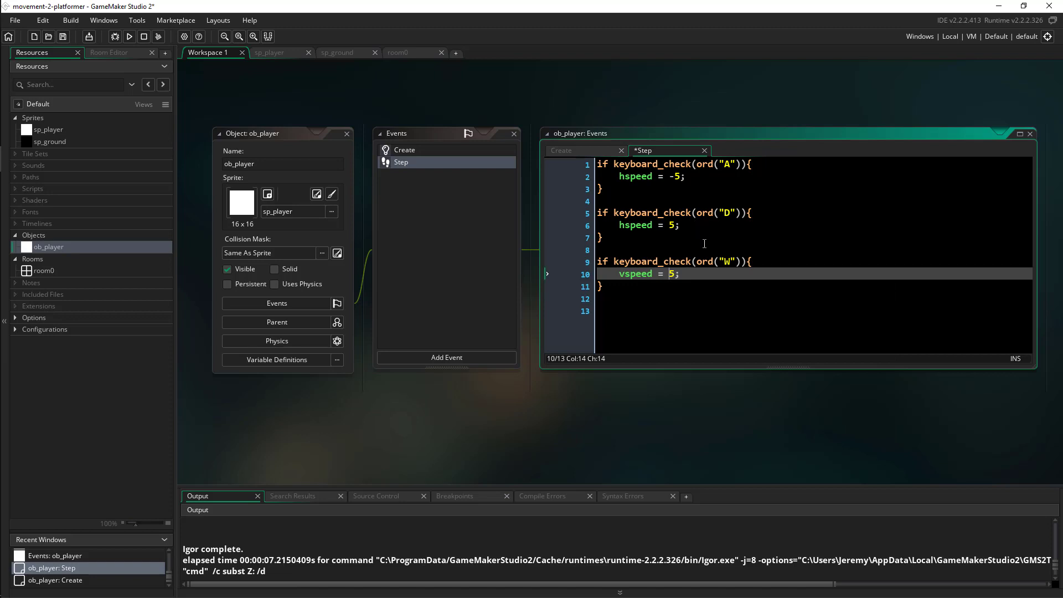
{"action": "mouse_move", "coordinate": [704, 252]}
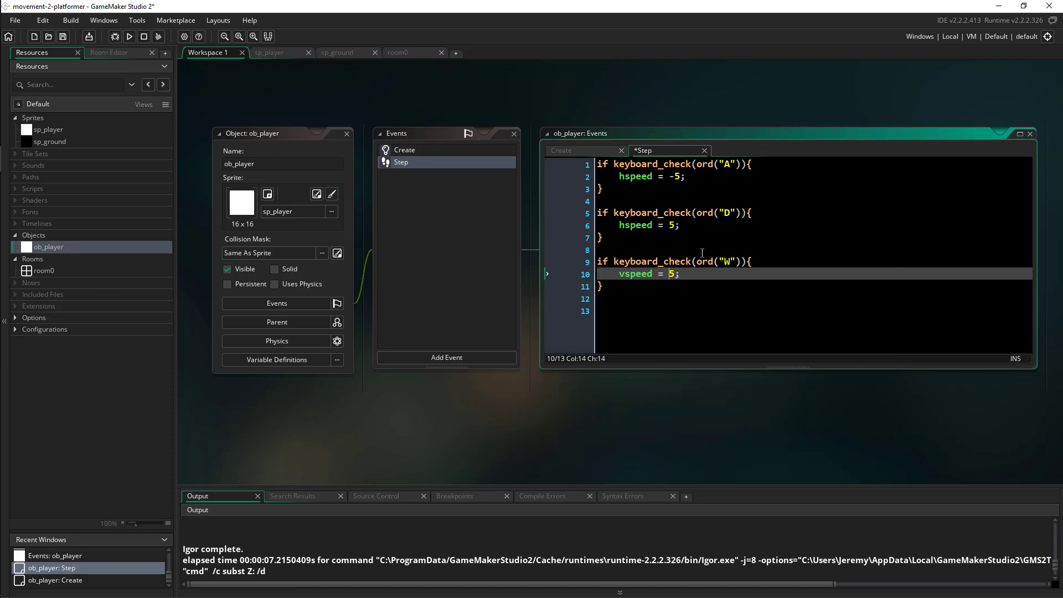
{"action": "type", "text": "-"}
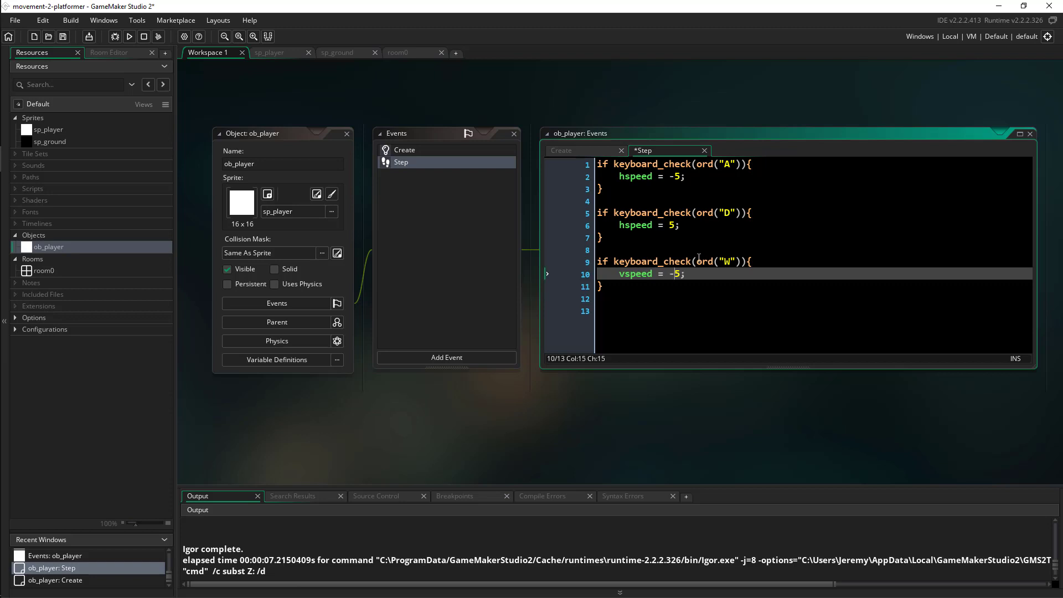
{"action": "type", "text": "1"}
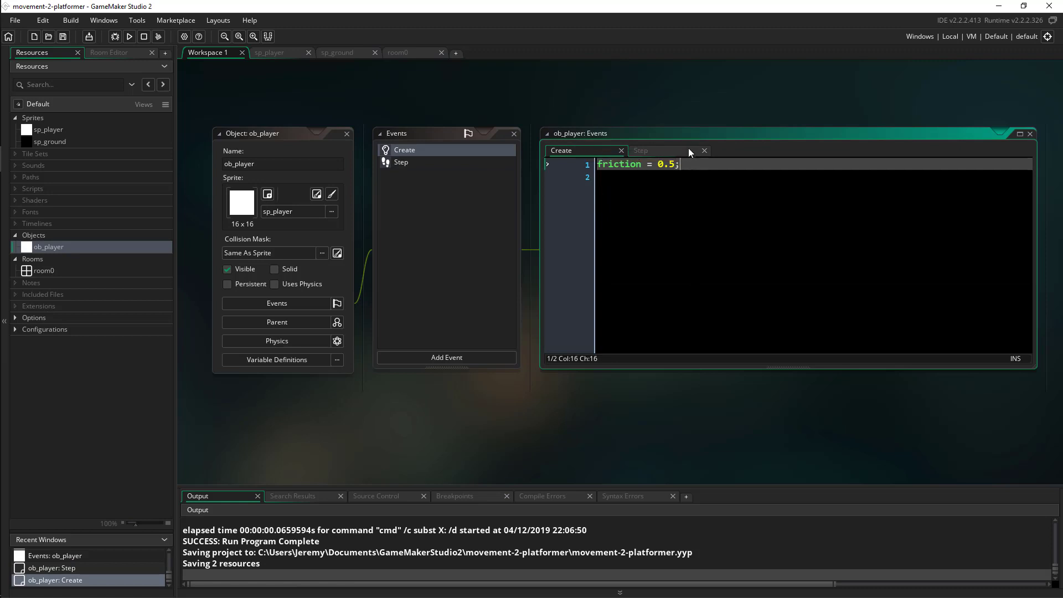
- Add gravity = 1 to the Create event and start a test run
{"action": "type", "text": "gravity"}
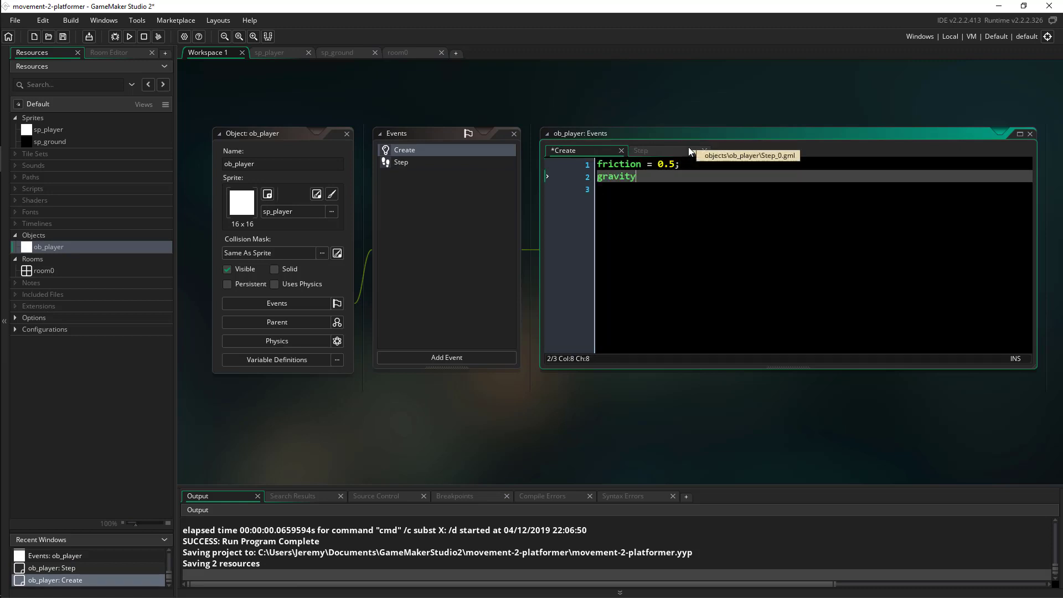
{"action": "type", "text": "= 1;"}
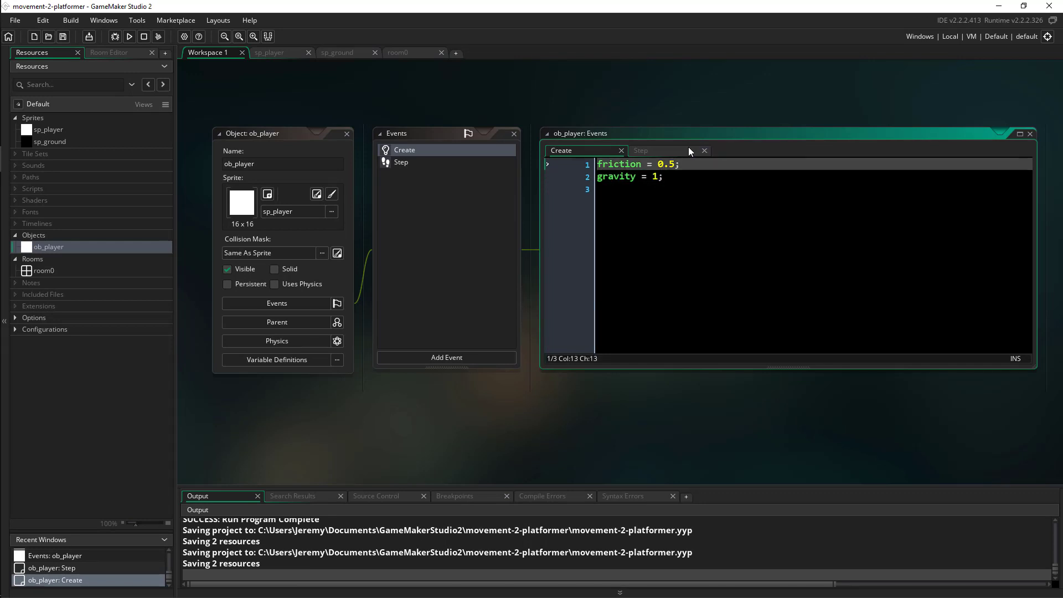
{"action": "left_click", "coordinate": [128, 37]}
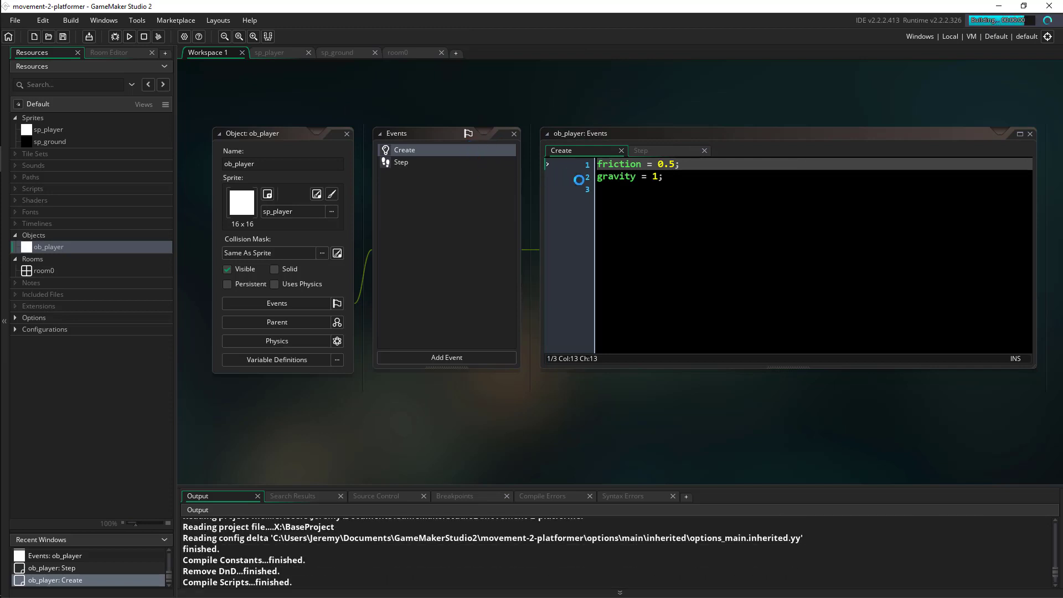
{"action": "left_click", "coordinate": [128, 37]}
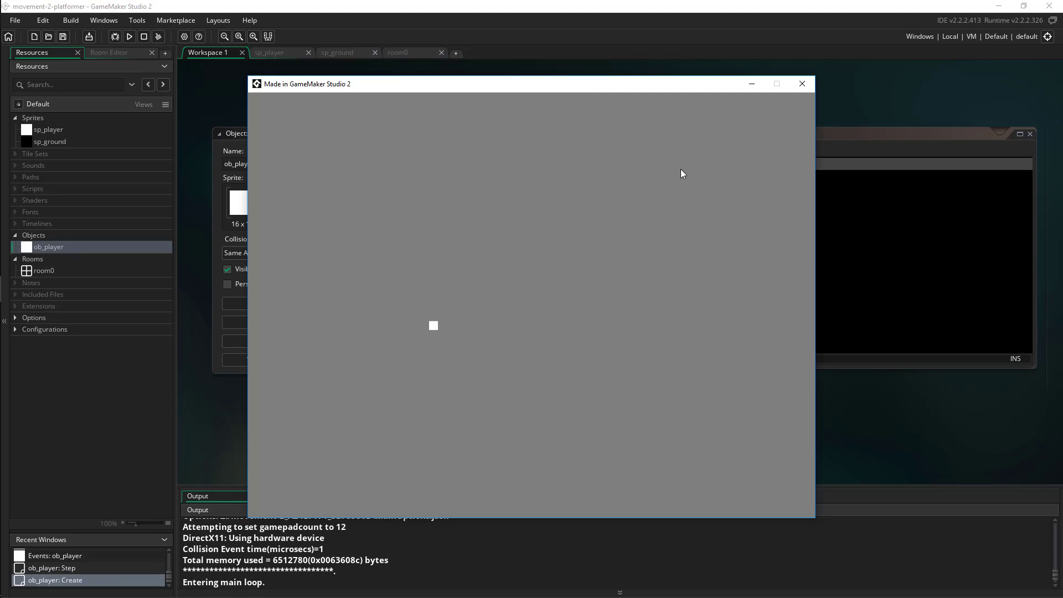
{"action": "left_click", "coordinate": [802, 83]}
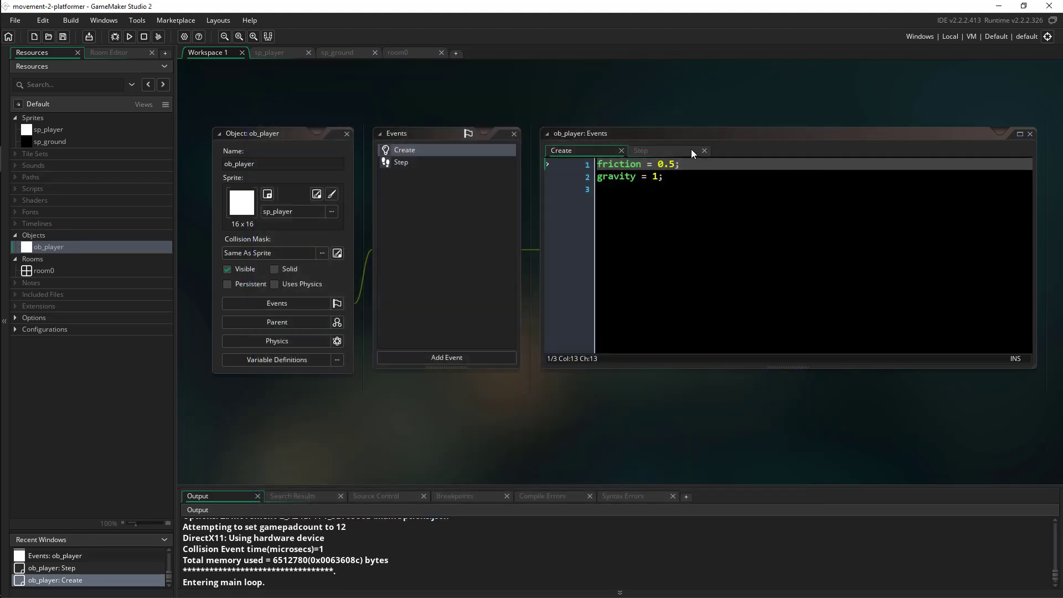
- Switch W to keyboard_check_pressed with vspeed = -15, then return to the Create code
{"action": "left_click", "coordinate": [641, 149]}
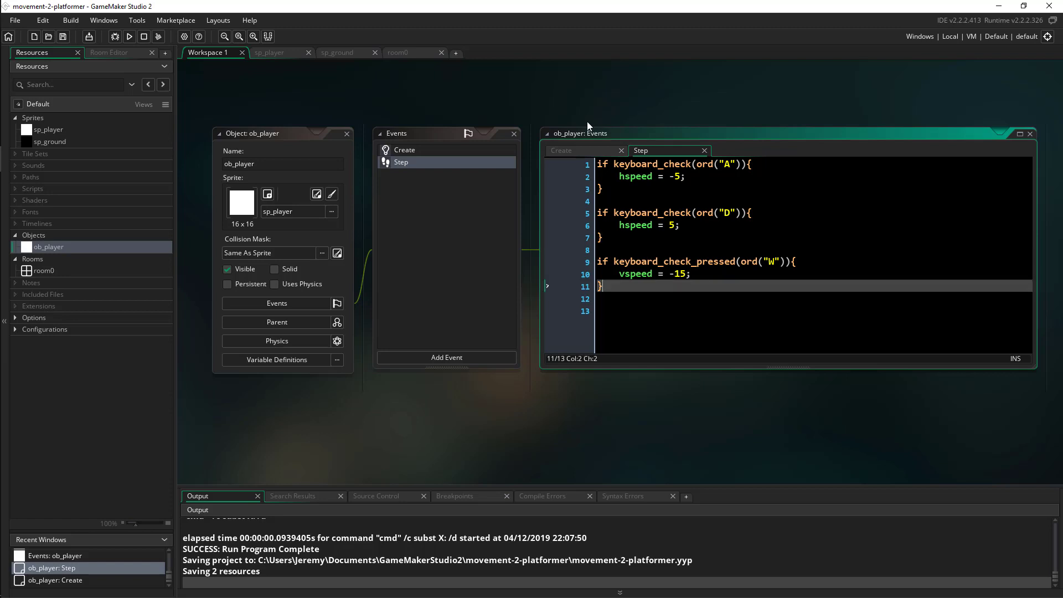
{"action": "left_click", "coordinate": [404, 150]}
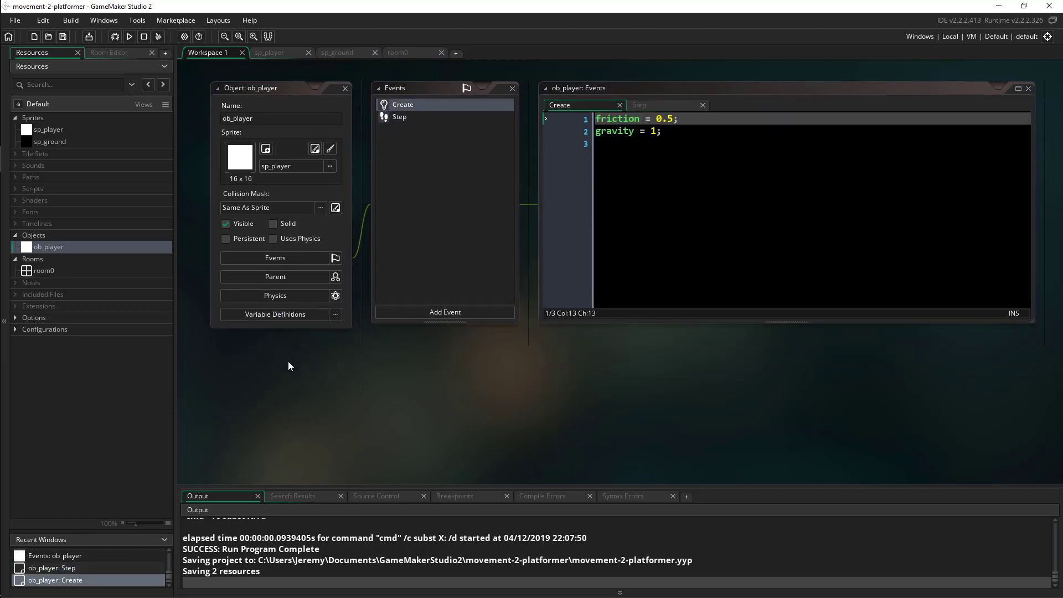
- Create a new object named ob_ground from the Resources tree
{"action": "right_click", "coordinate": [288, 367]}
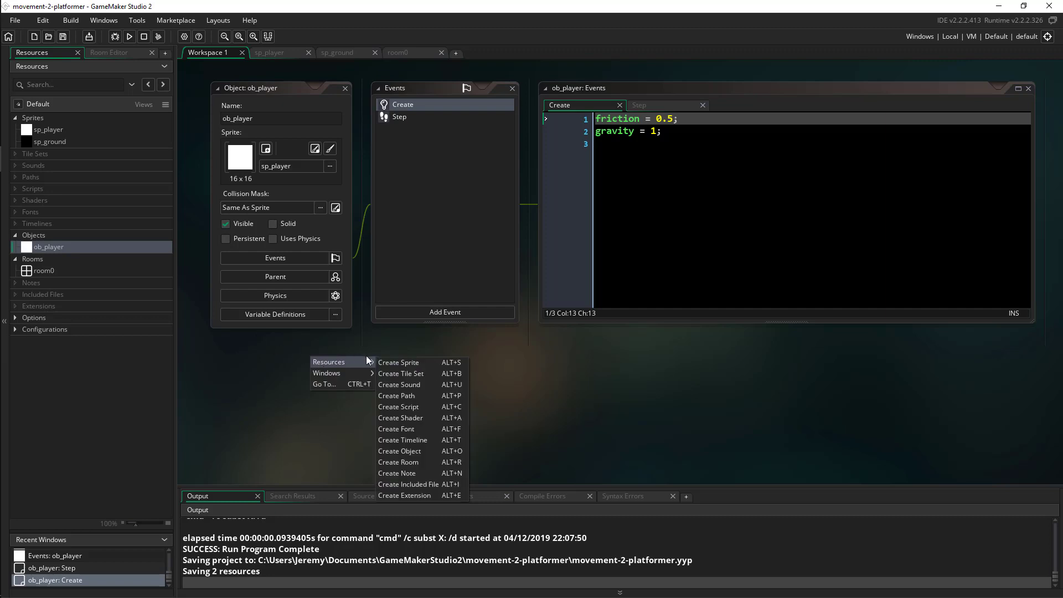
{"action": "mouse_move", "coordinate": [428, 451]}
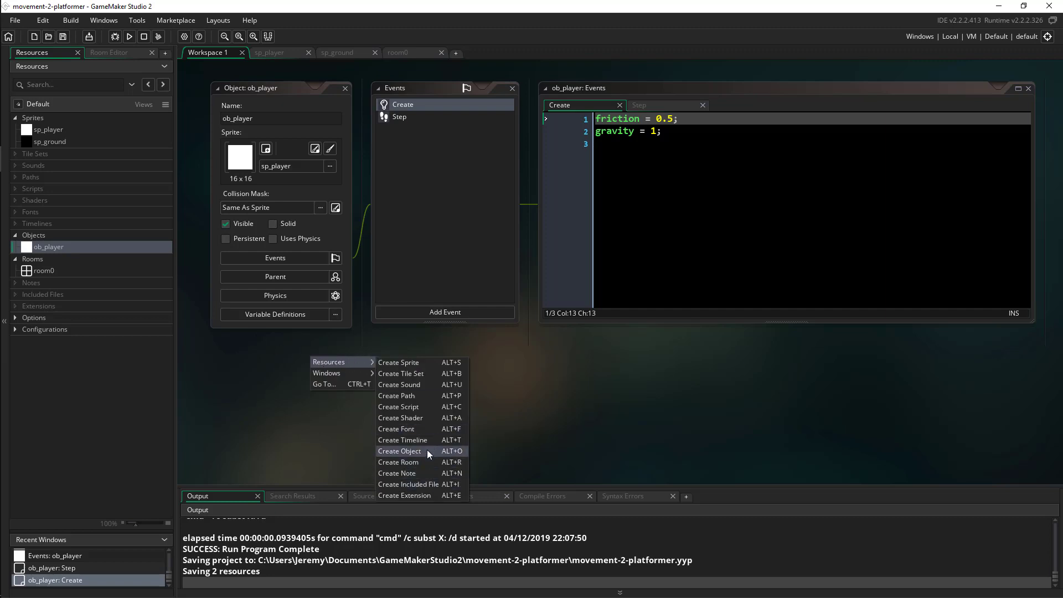
{"action": "left_click", "coordinate": [400, 450]}
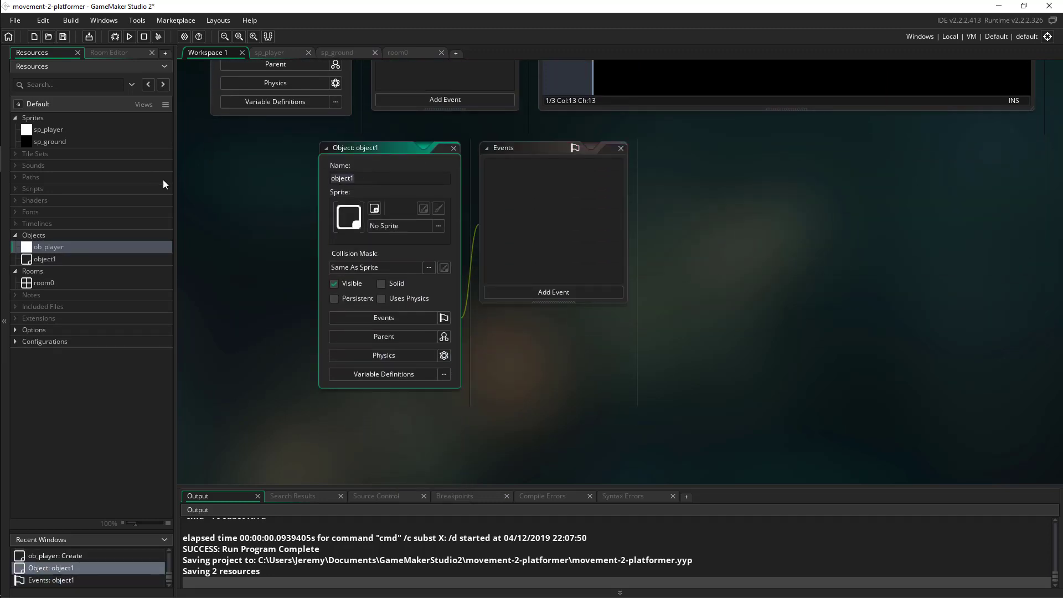
{"action": "type", "text": "ob_ground"}
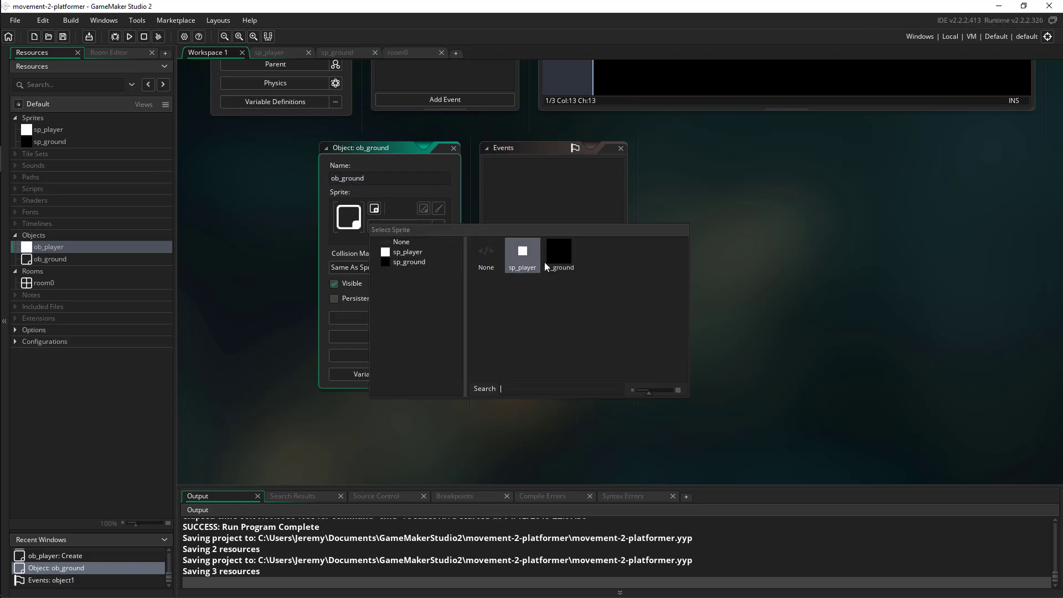
- Assign ob_ground the sp_ground sprite and mark it Solid
{"action": "left_click", "coordinate": [559, 251]}
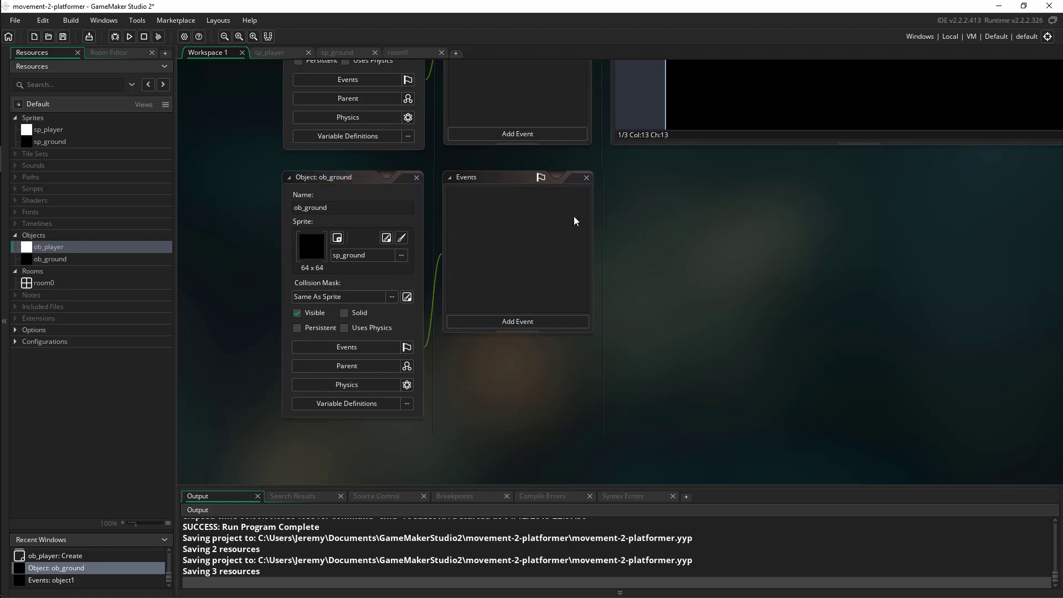
{"action": "mouse_move", "coordinate": [346, 313]}
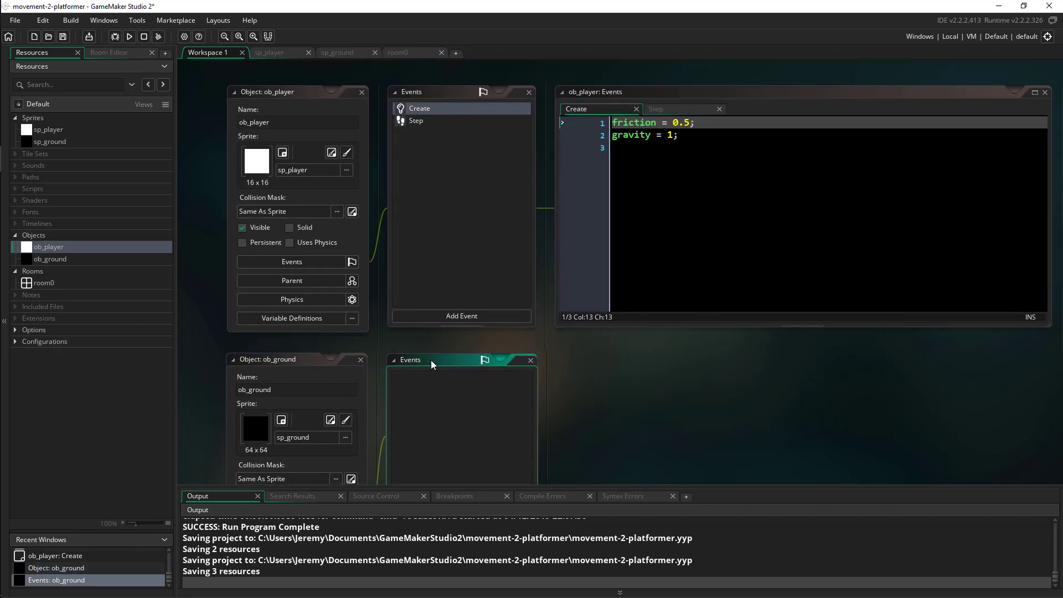
{"action": "left_click", "coordinate": [285, 359]}
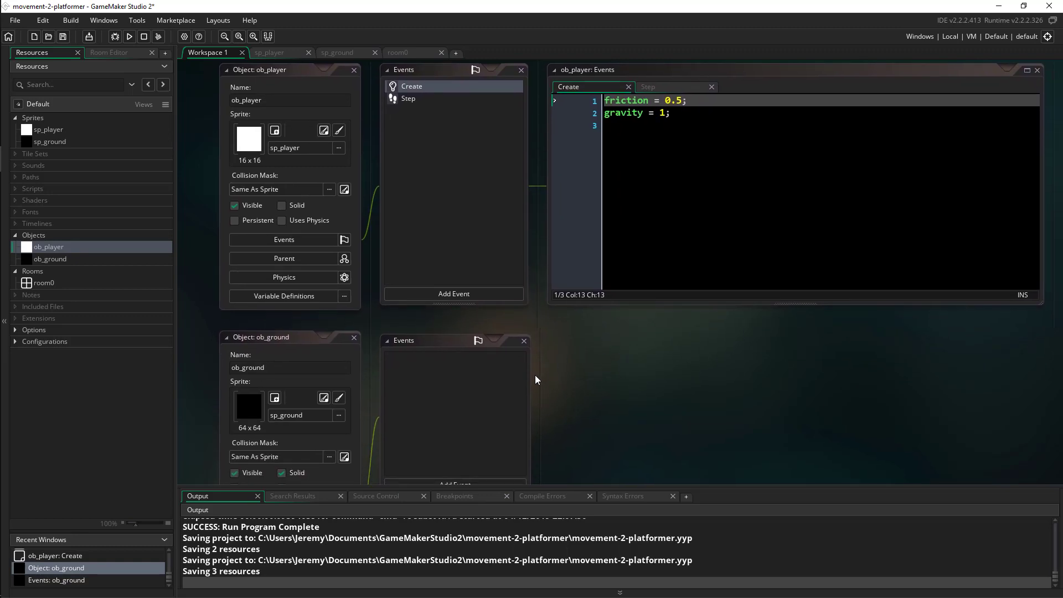
{"action": "mouse_move", "coordinate": [536, 371]}
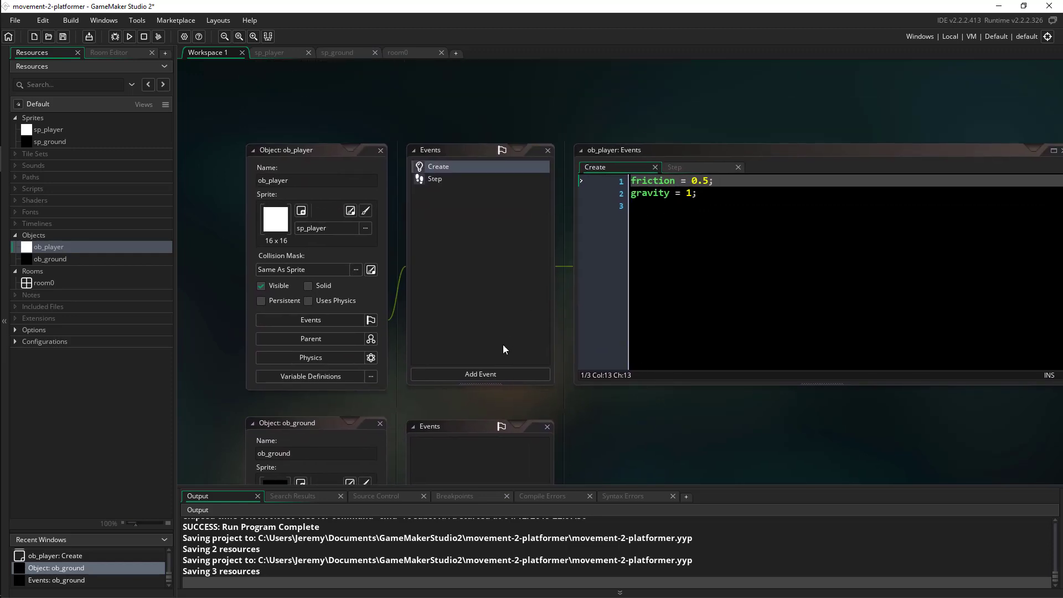
- Add an ob_ground collision event to ob_player setting vspeed = 0, then run the game
{"action": "left_click", "coordinate": [480, 374]}
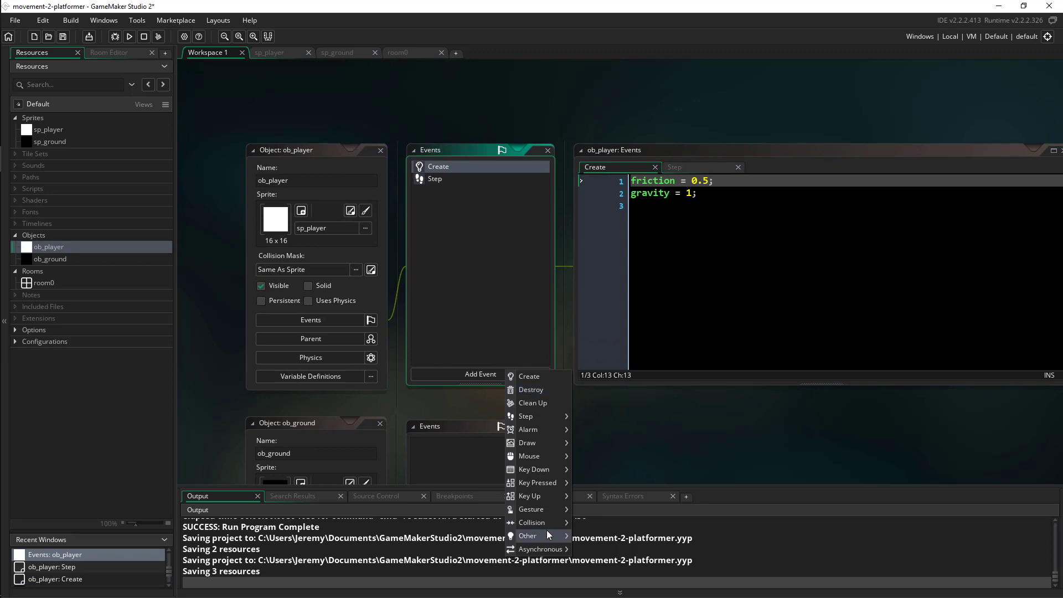
{"action": "left_click", "coordinate": [532, 522]}
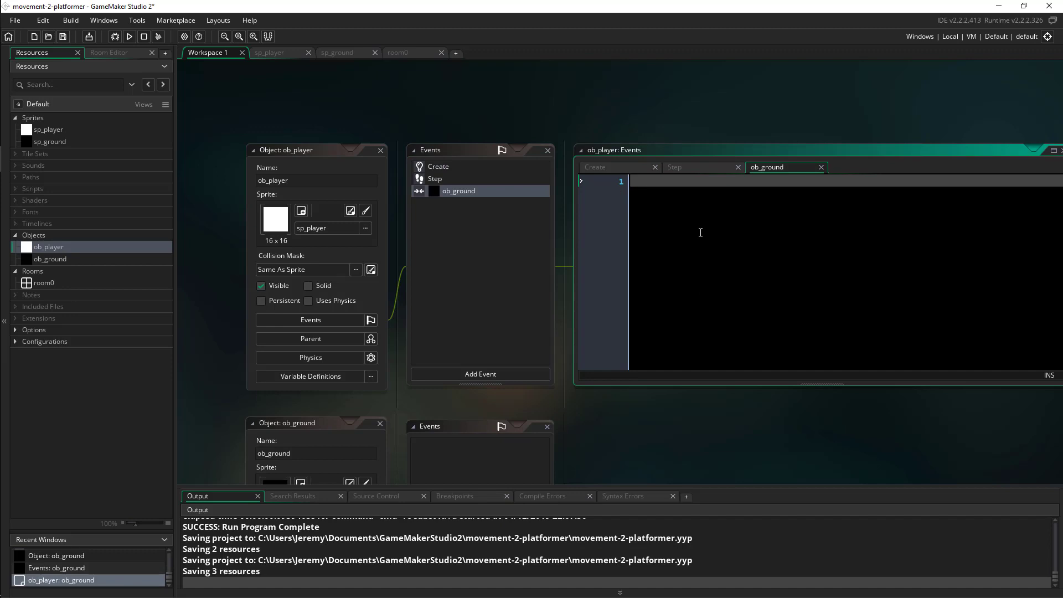
{"action": "type", "text": "vspeed = 0;"}
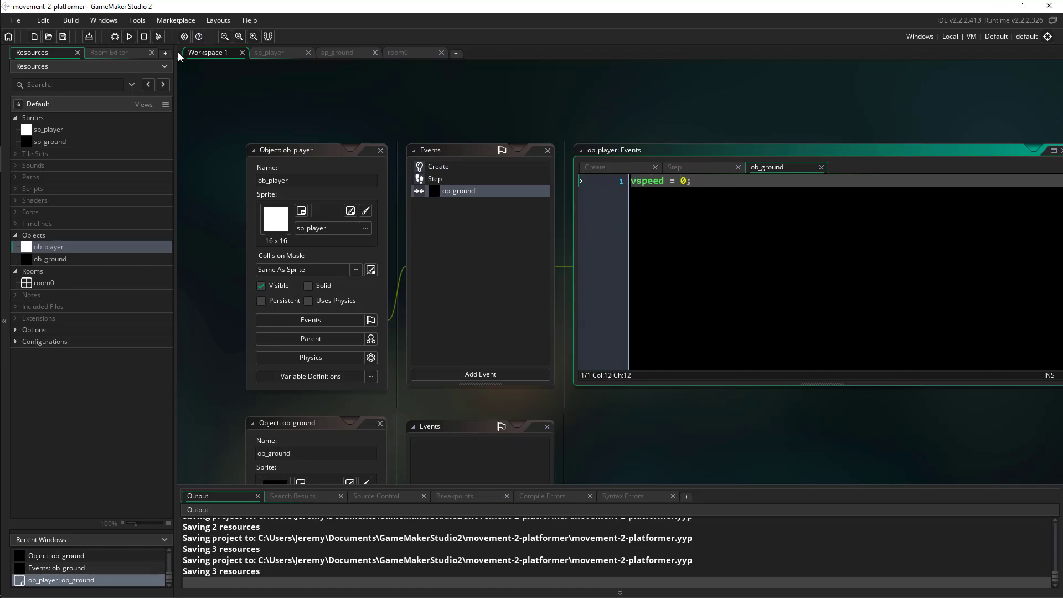
{"action": "left_click", "coordinate": [128, 36]}
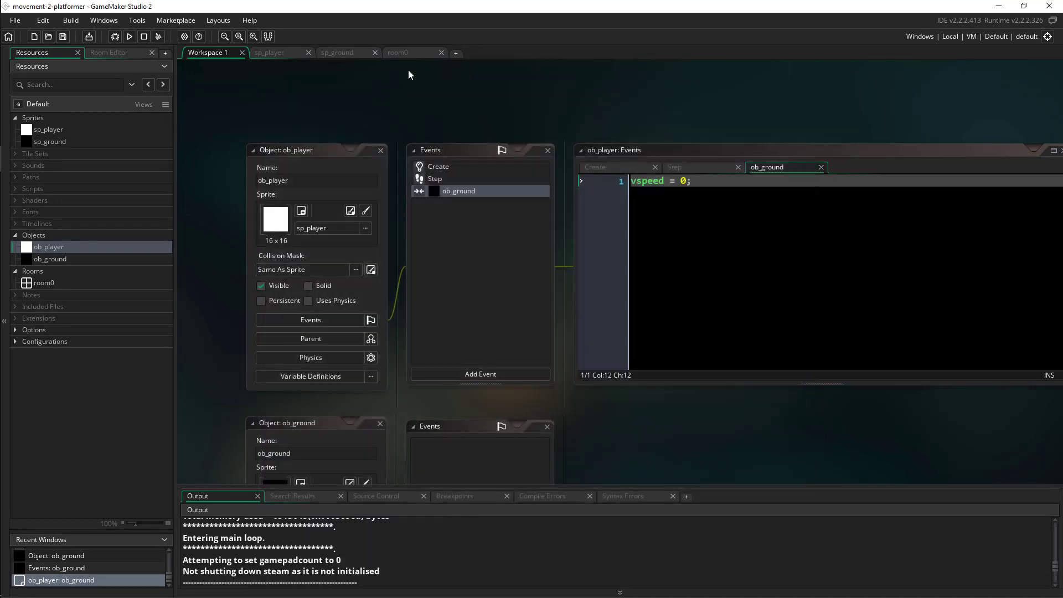
- Place a strip of ob_ground blocks under the player in room0 and run to test landing
{"action": "left_click", "coordinate": [398, 52]}
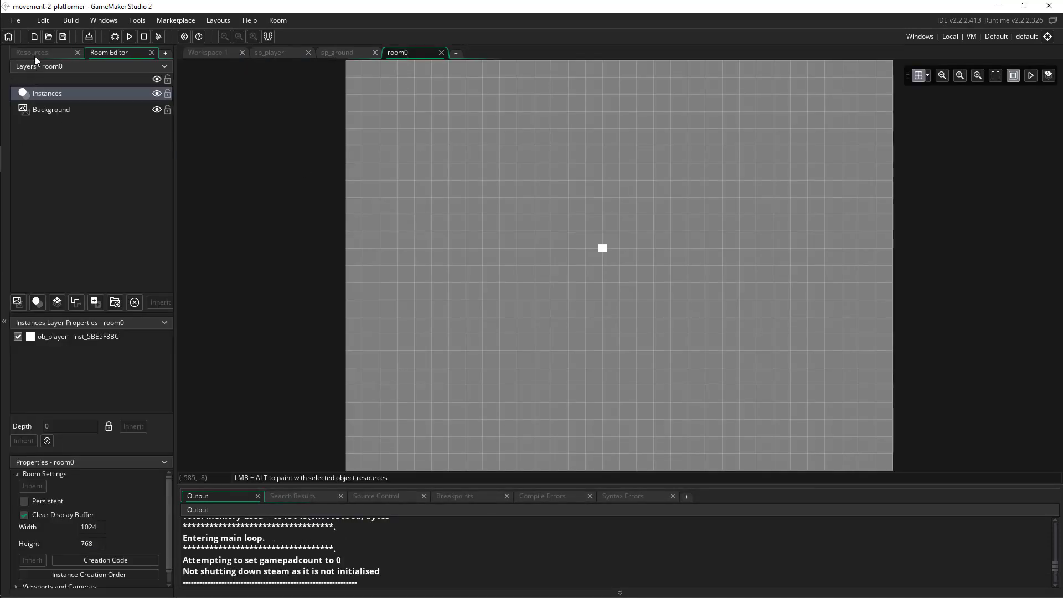
{"action": "left_click", "coordinate": [32, 52]}
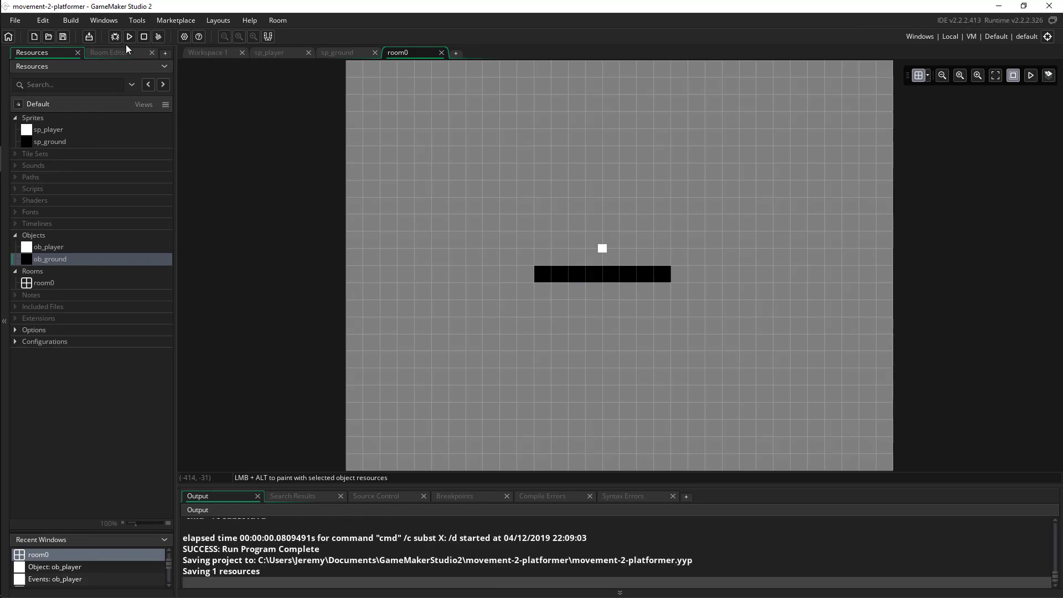
{"action": "left_click", "coordinate": [128, 36]}
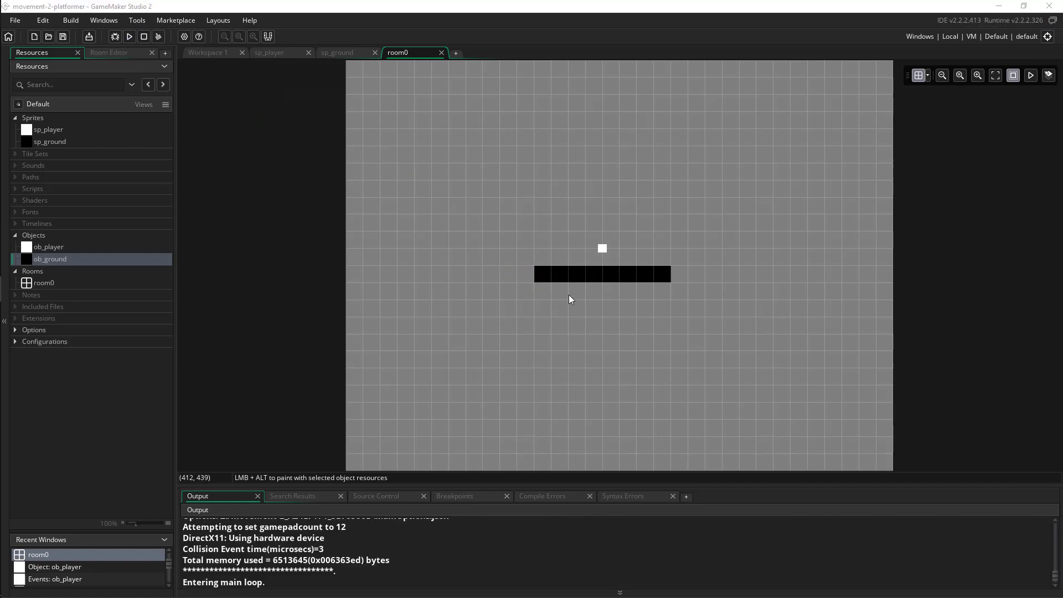
{"action": "left_click", "coordinate": [129, 36]}
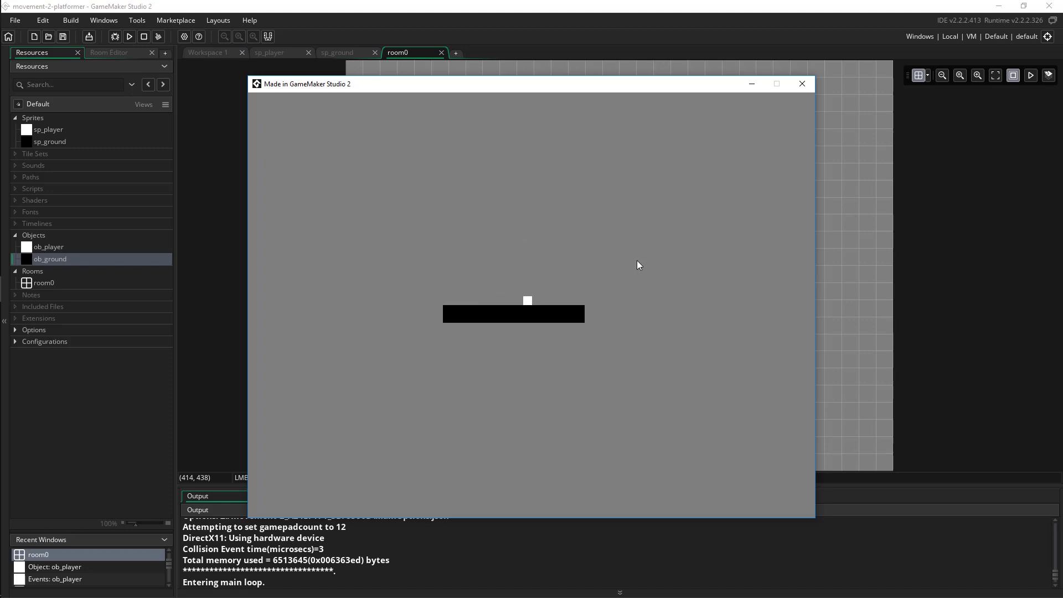
{"action": "mouse_move", "coordinate": [722, 206]}
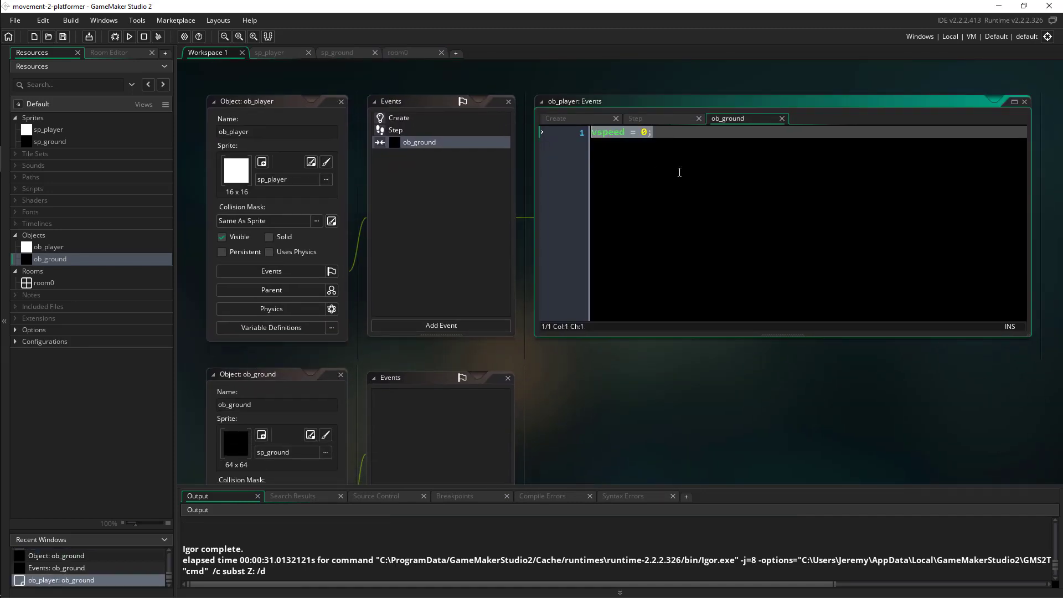
- Comment out vspeed = 0, add move_bounce_solid(true); to the collision, and run again
{"action": "type", "text": "//"}
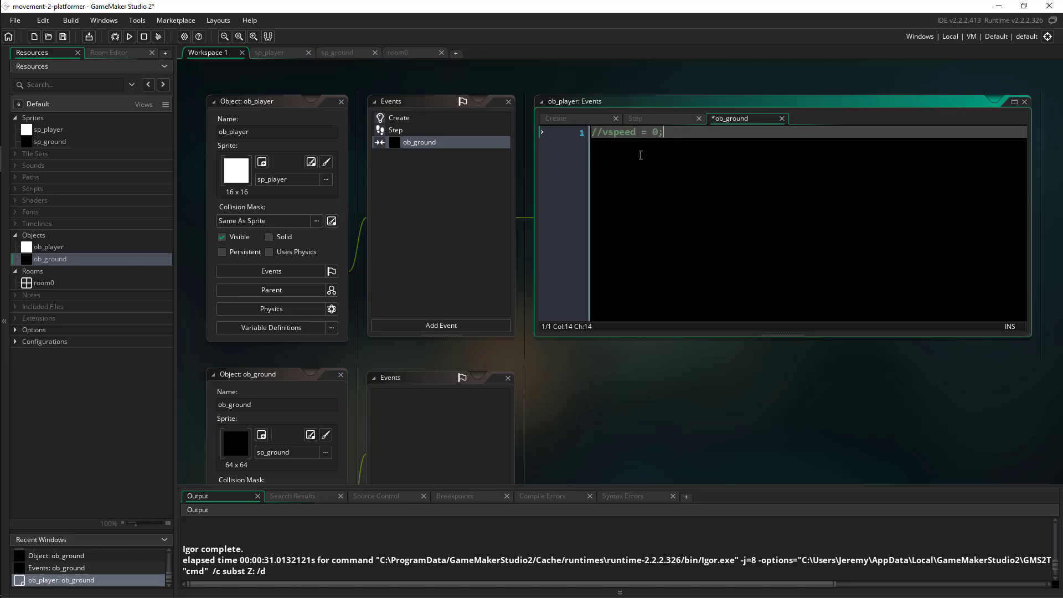
{"action": "type", "text": "move_b"}
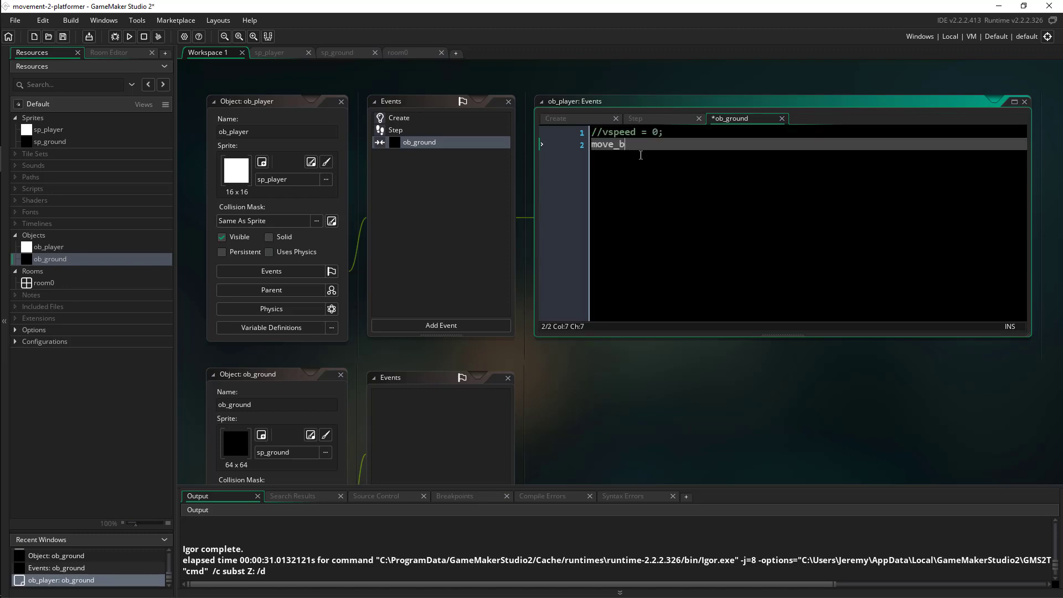
{"action": "type", "text": "ounce_solid"}
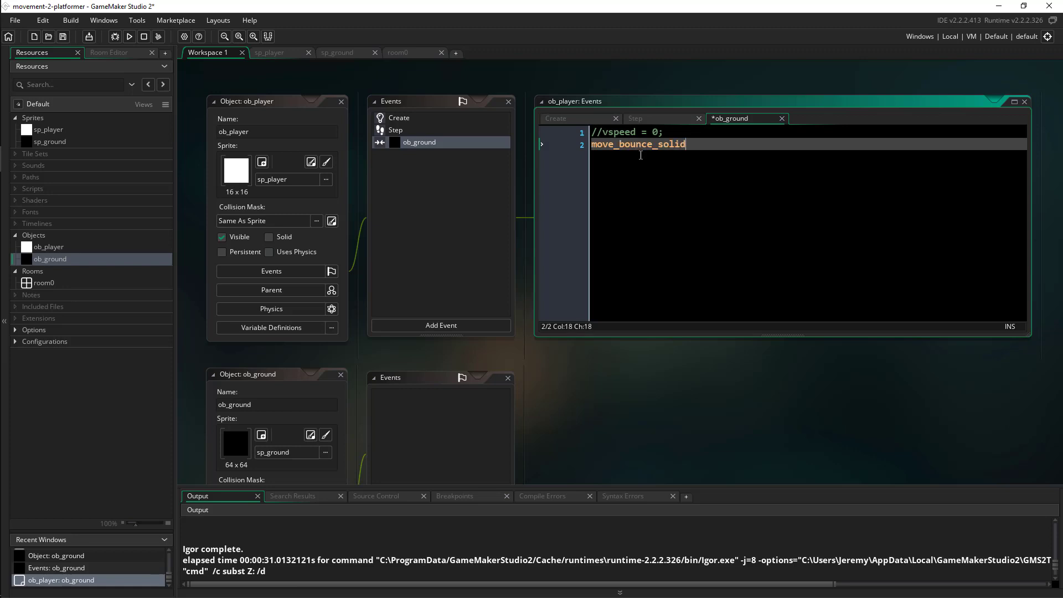
{"action": "type", "text": "(true);"}
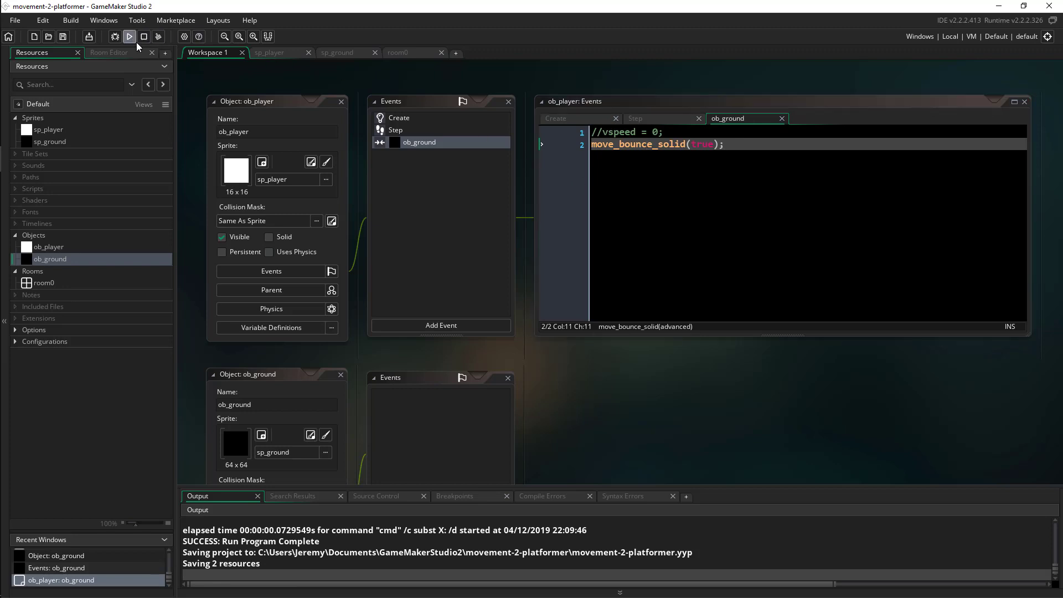
{"action": "left_click", "coordinate": [129, 37]}
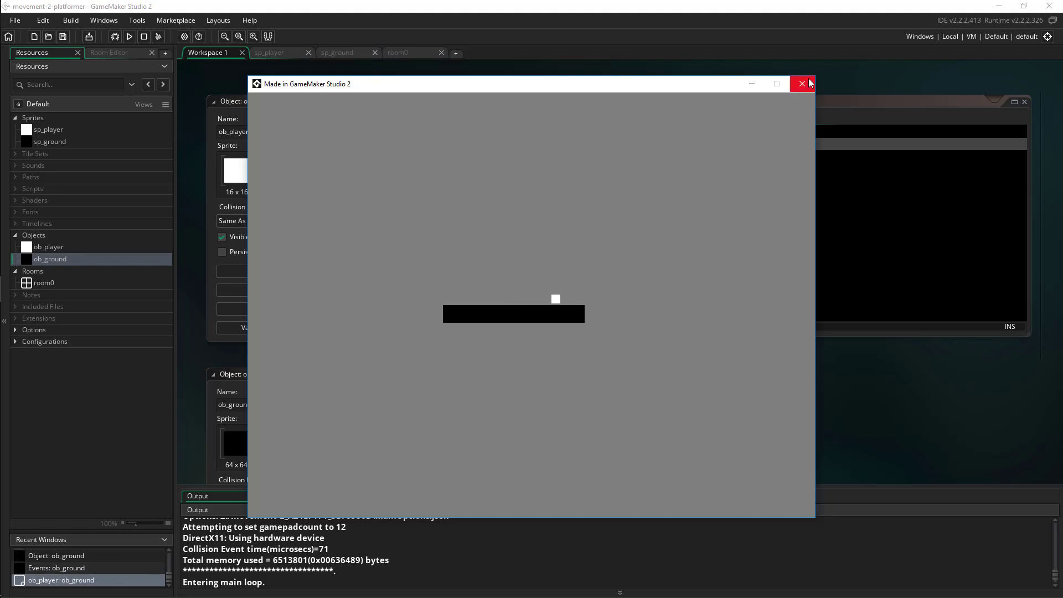
- Close the game window, review ob_player's Create event, and head to the manual's gravity page
{"action": "left_click", "coordinate": [802, 83]}
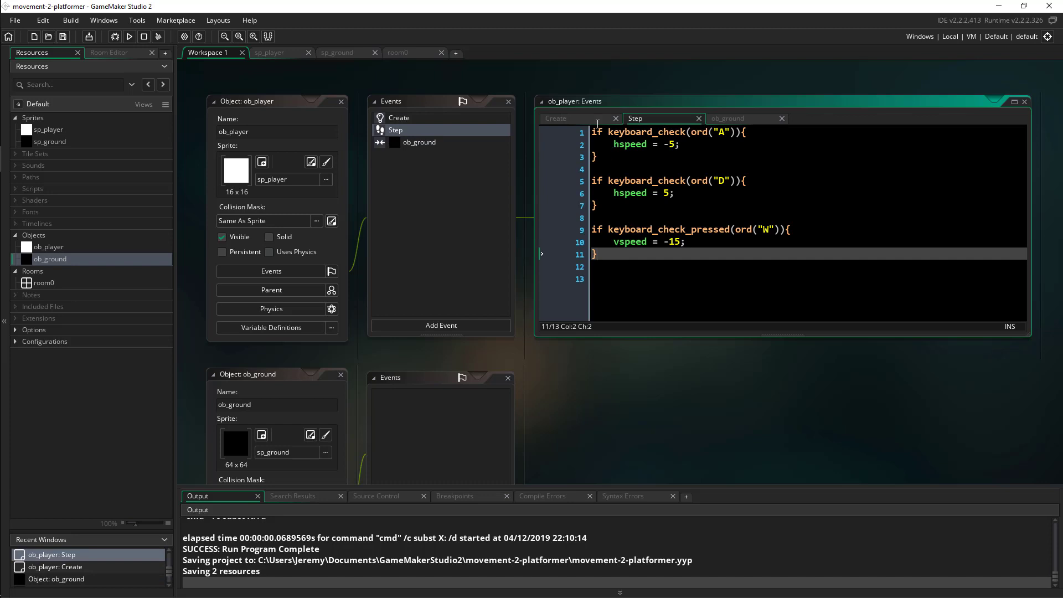
{"action": "left_click", "coordinate": [556, 118]}
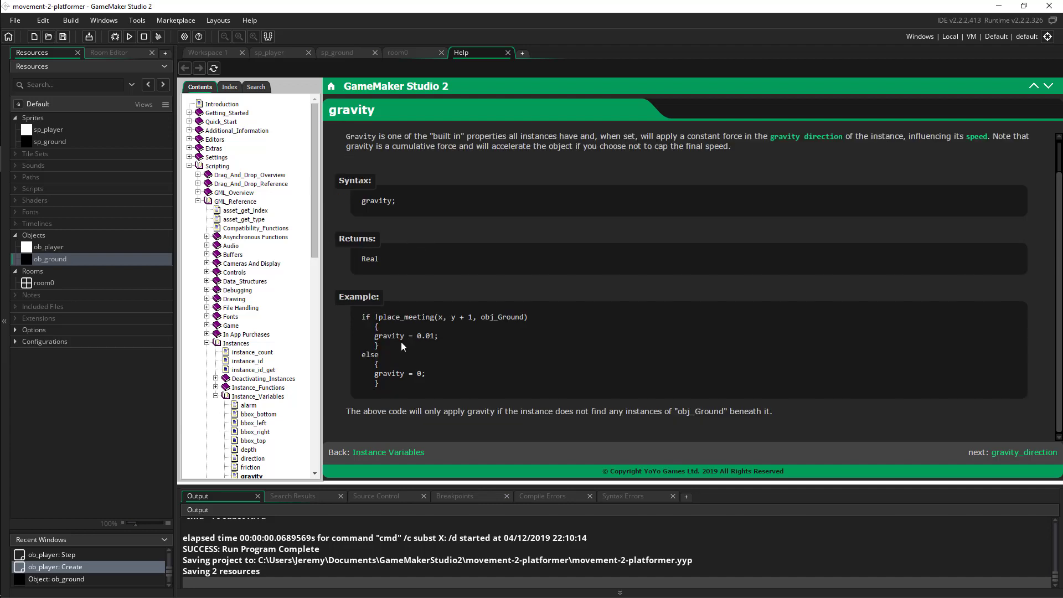
{"action": "left_click", "coordinate": [208, 52]}
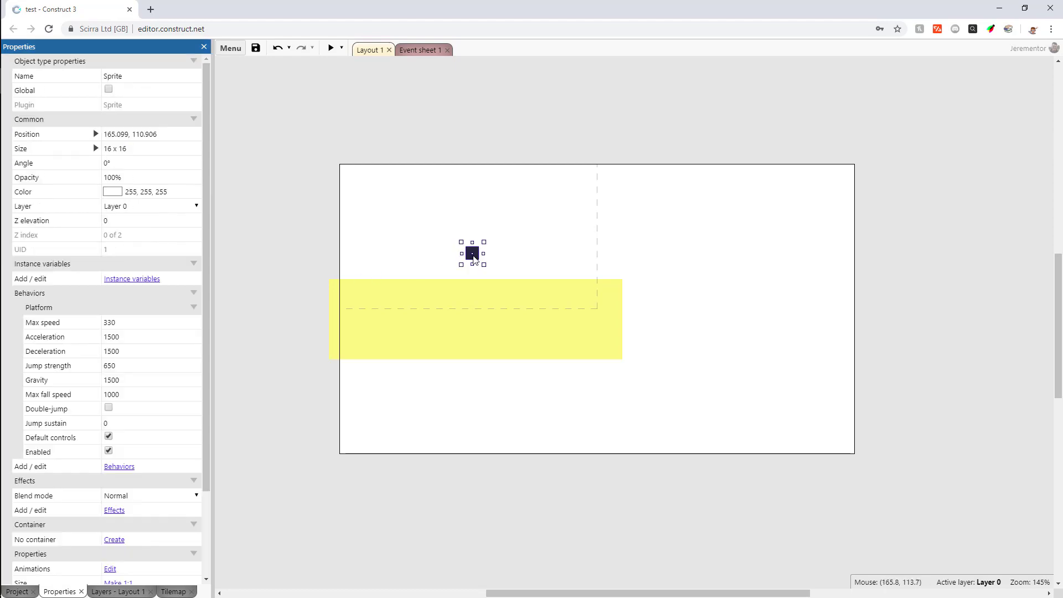
{"action": "mouse_move", "coordinate": [265, 305]}
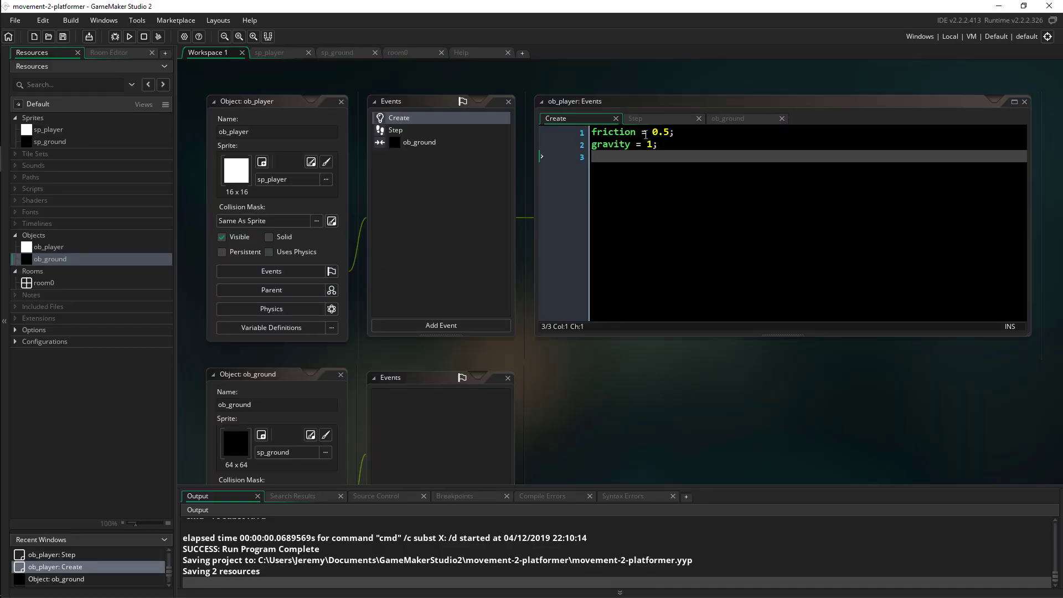
{"action": "mouse_move", "coordinate": [657, 110]}
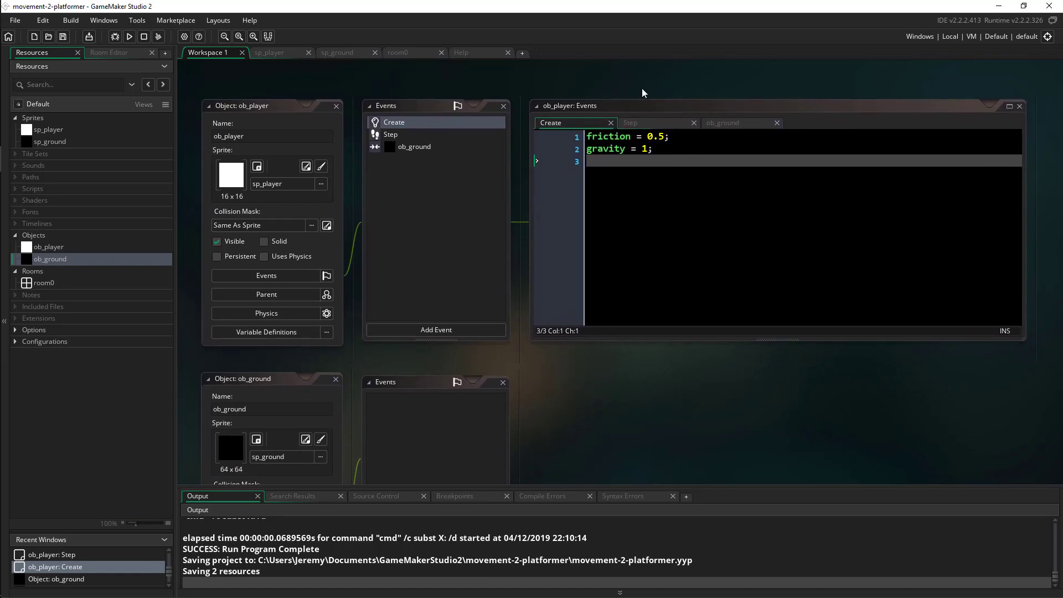
{"action": "mouse_move", "coordinate": [834, 382]}
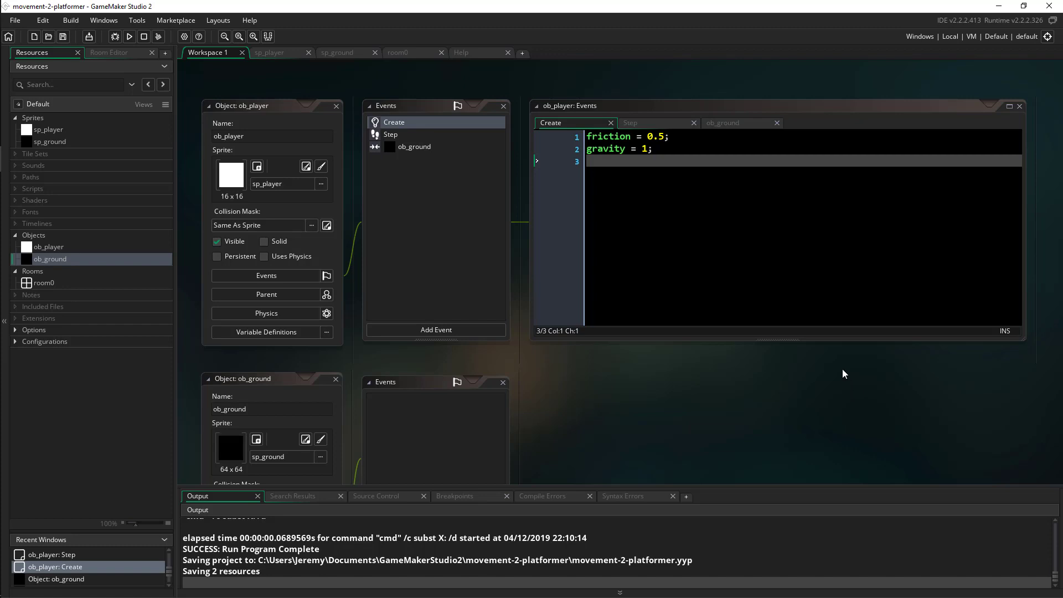
{"action": "mouse_move", "coordinate": [828, 363]}
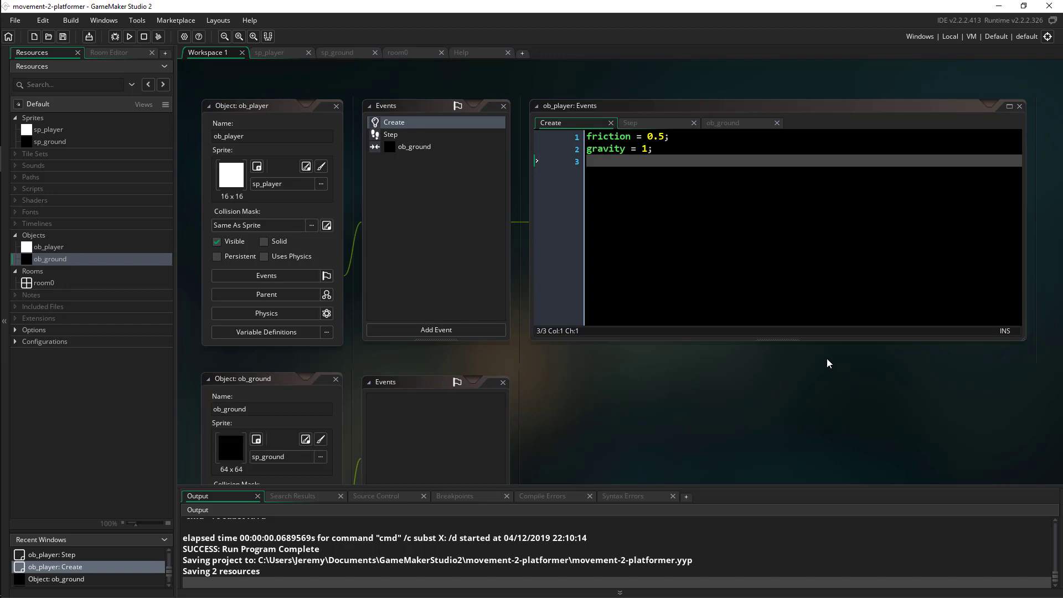